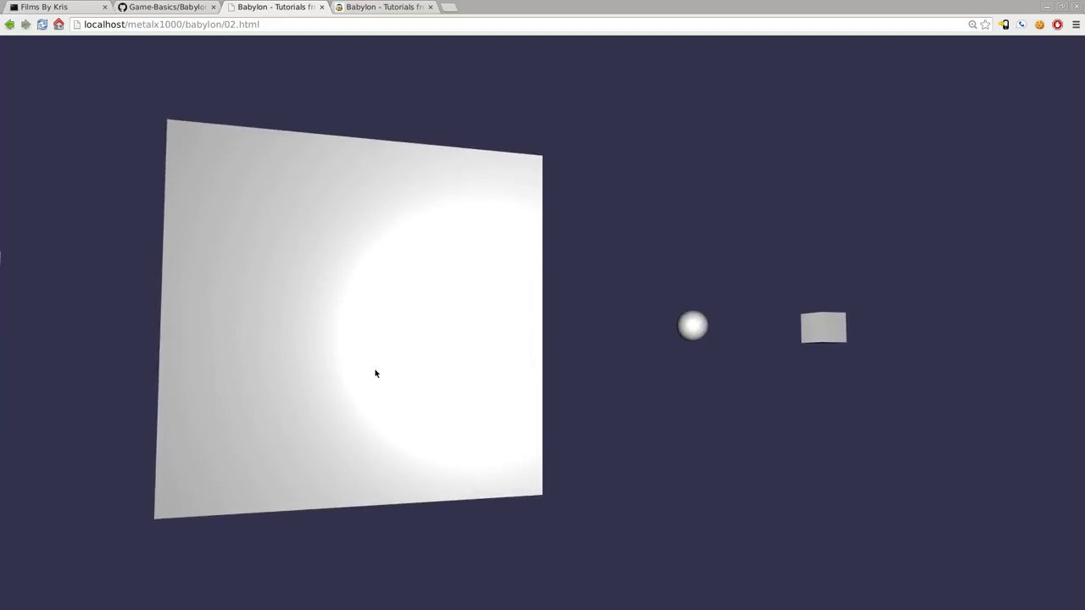
mouse_move(661, 366)
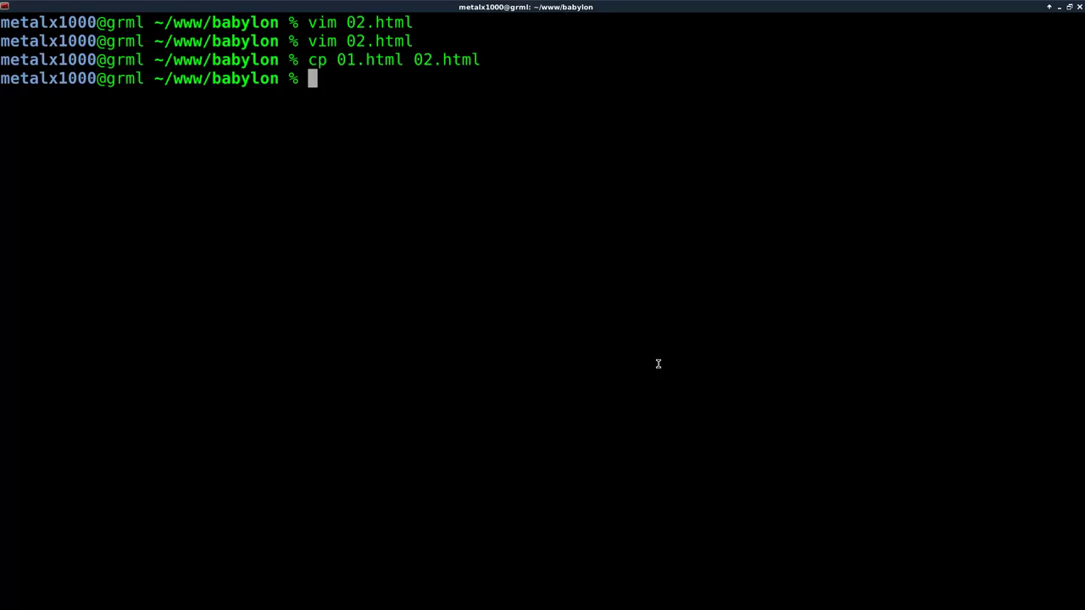
- Run vim 02.html in the terminal to open the Babylon page
type("vim")
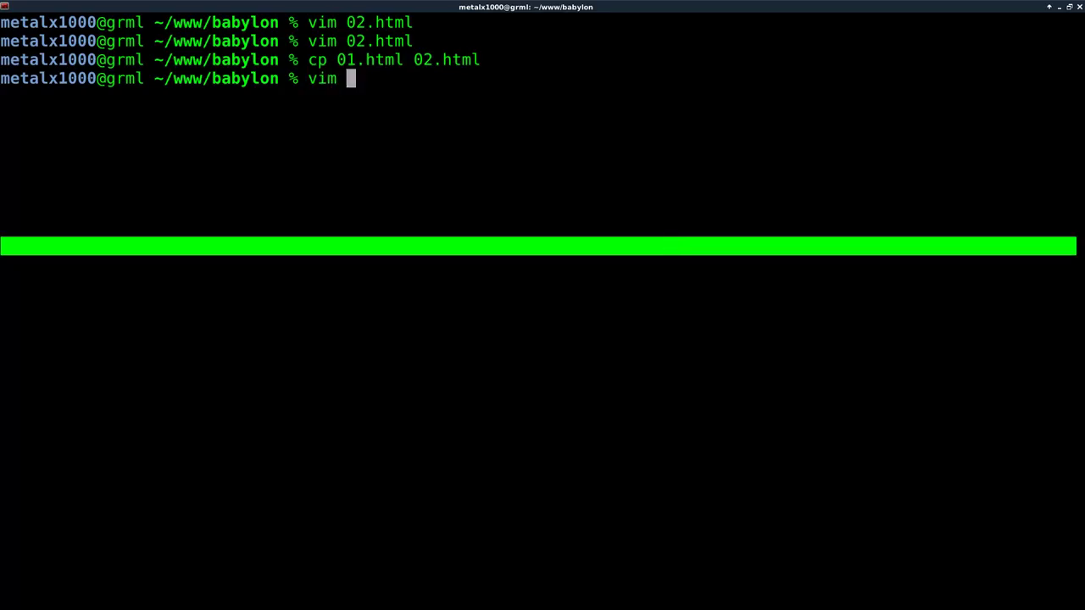
type("02.html")
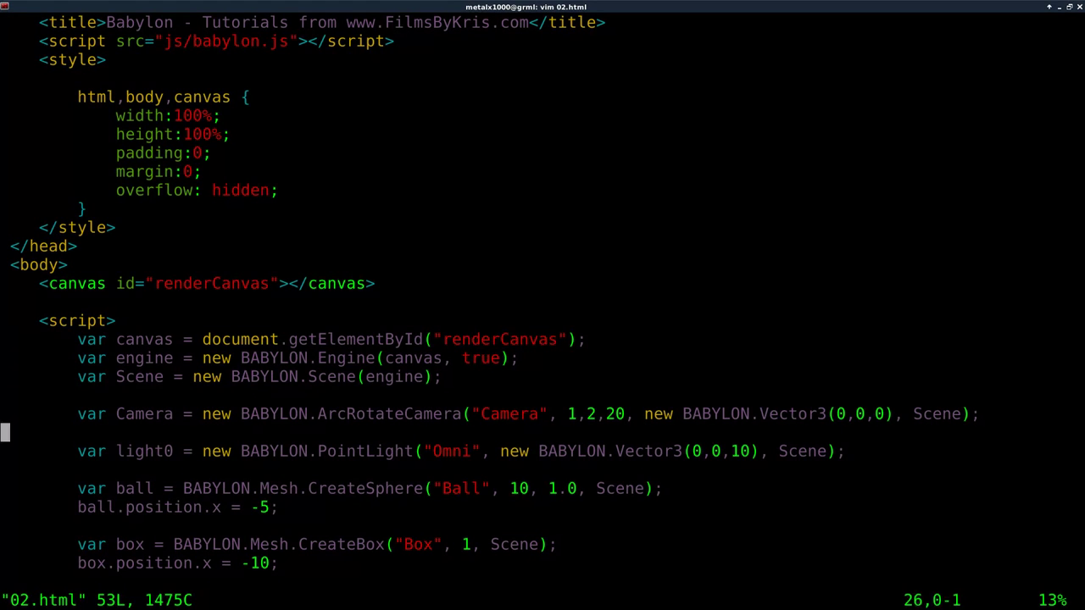
- Add ball.scaling.y = 2 on a new line under the ball's position
scroll("down", 3)
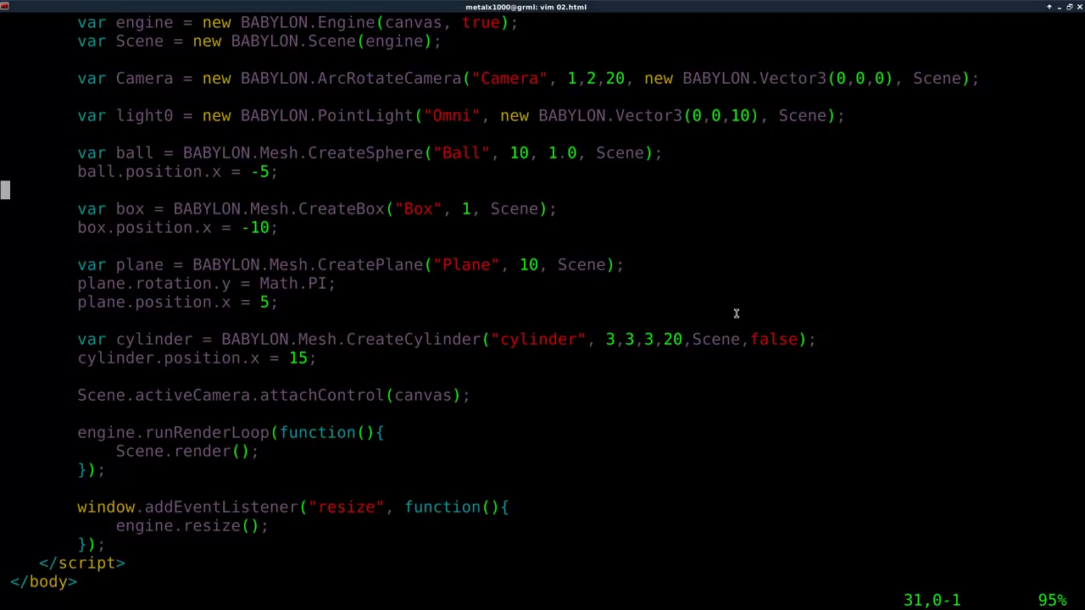
key("i")
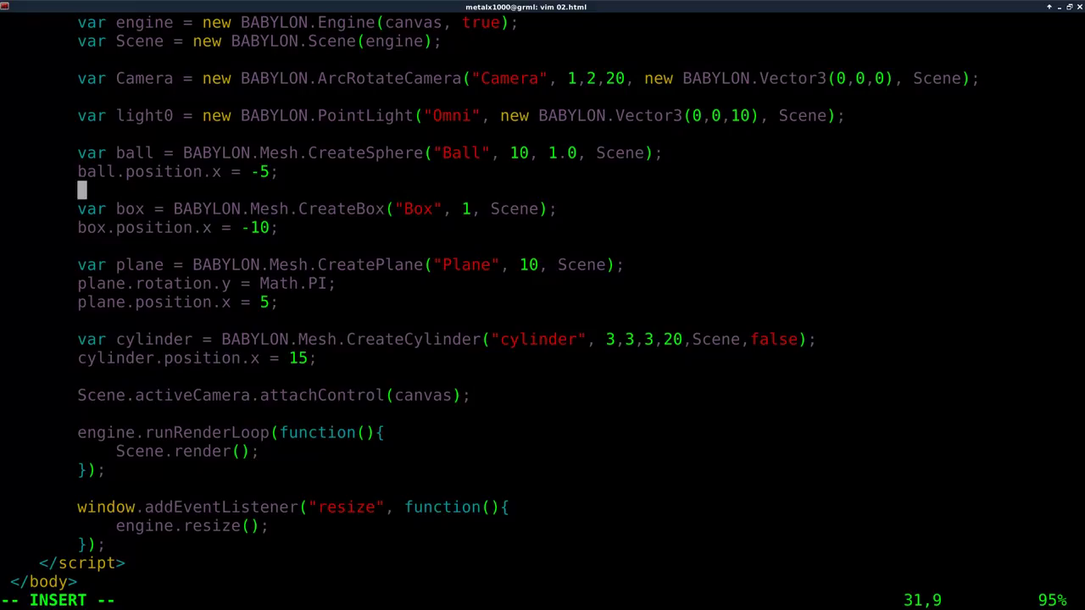
type("ball")
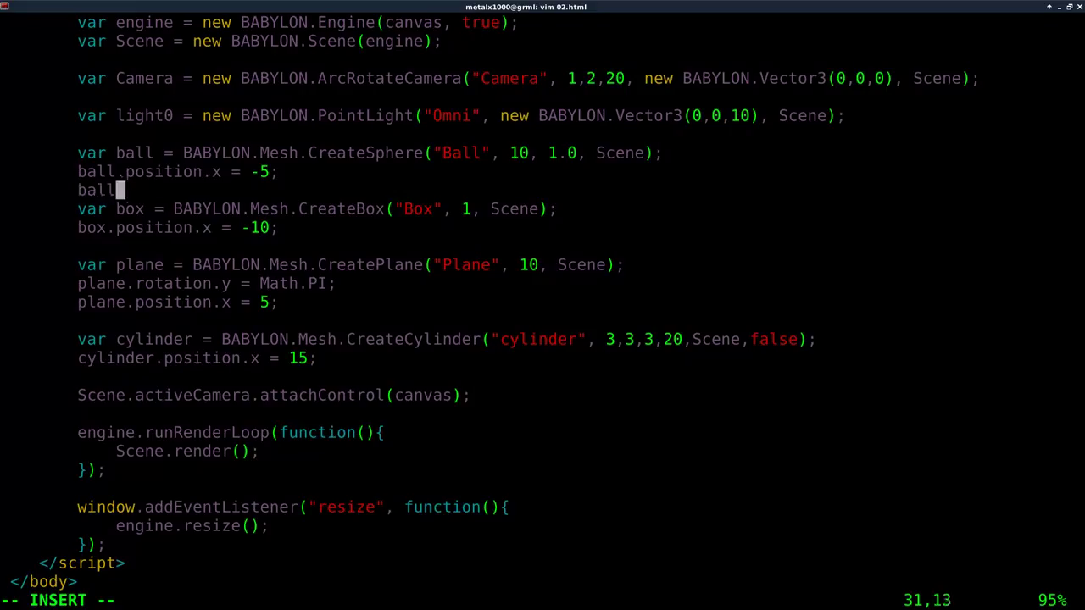
type(".scaling.")
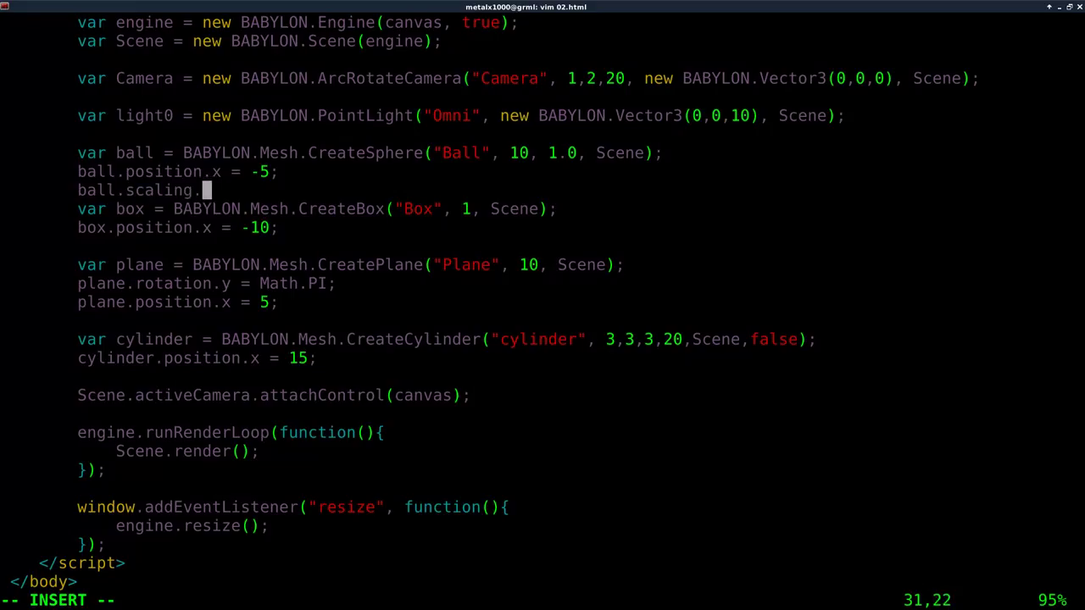
type("y =")
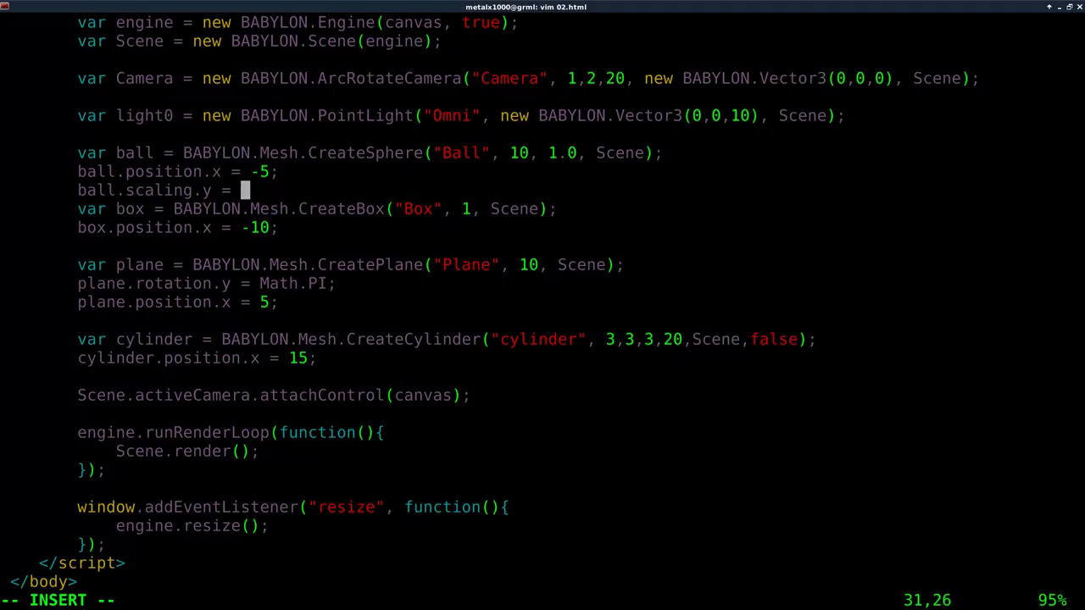
type("2;")
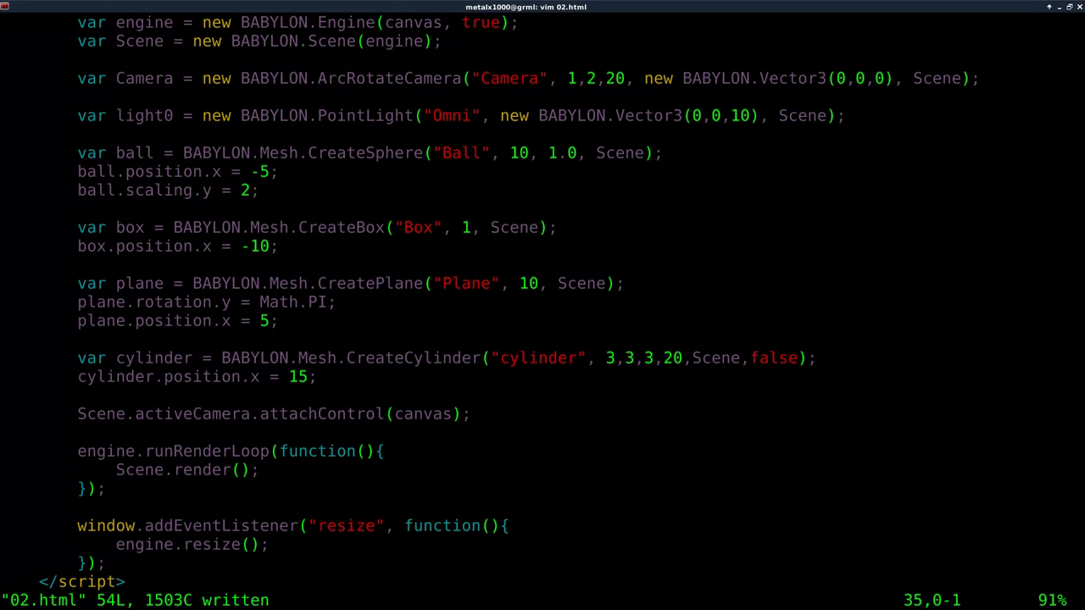
- Add box.rotation.x += 1 on a new line under the box position
key("i")
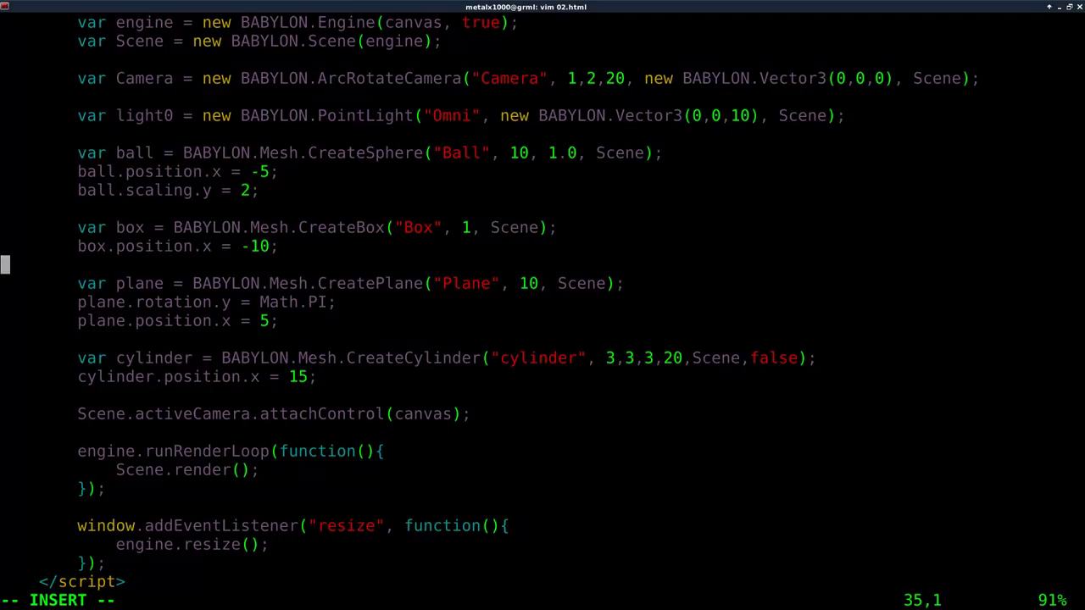
key("Down")
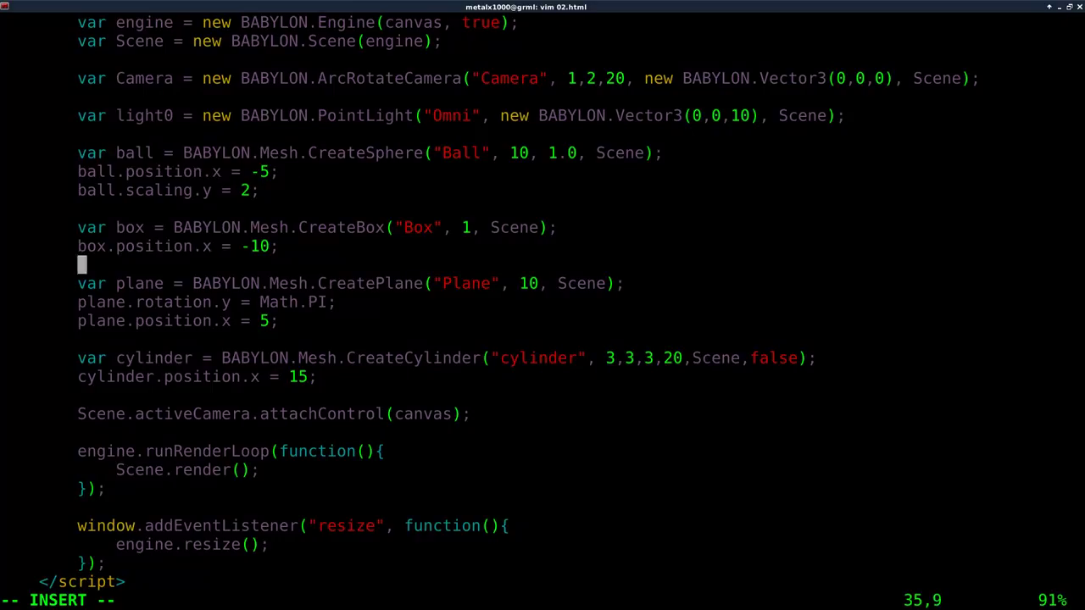
type("bo")
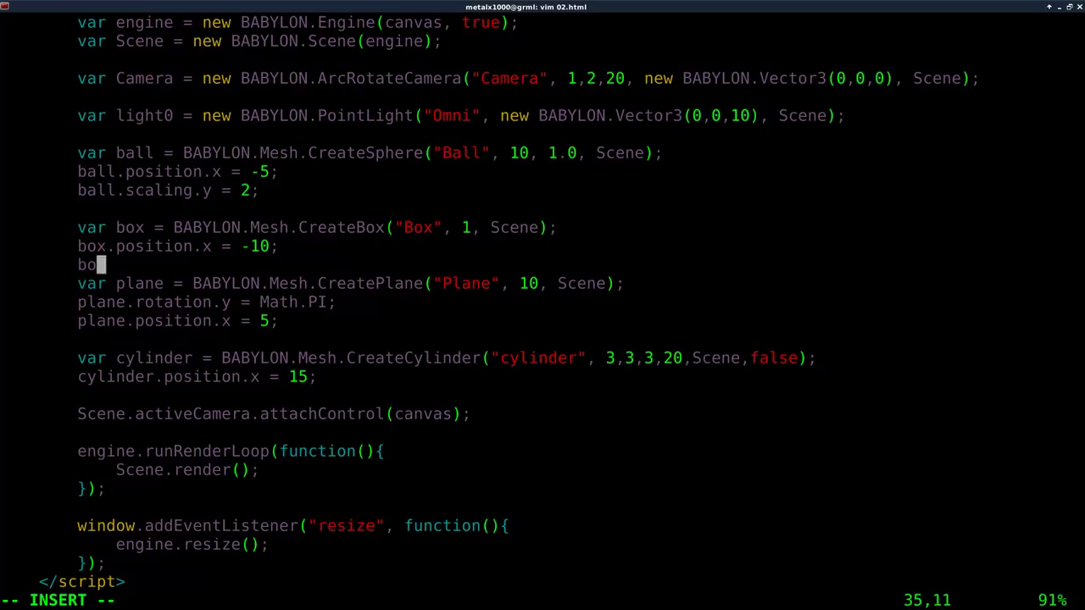
type("x.rotation")
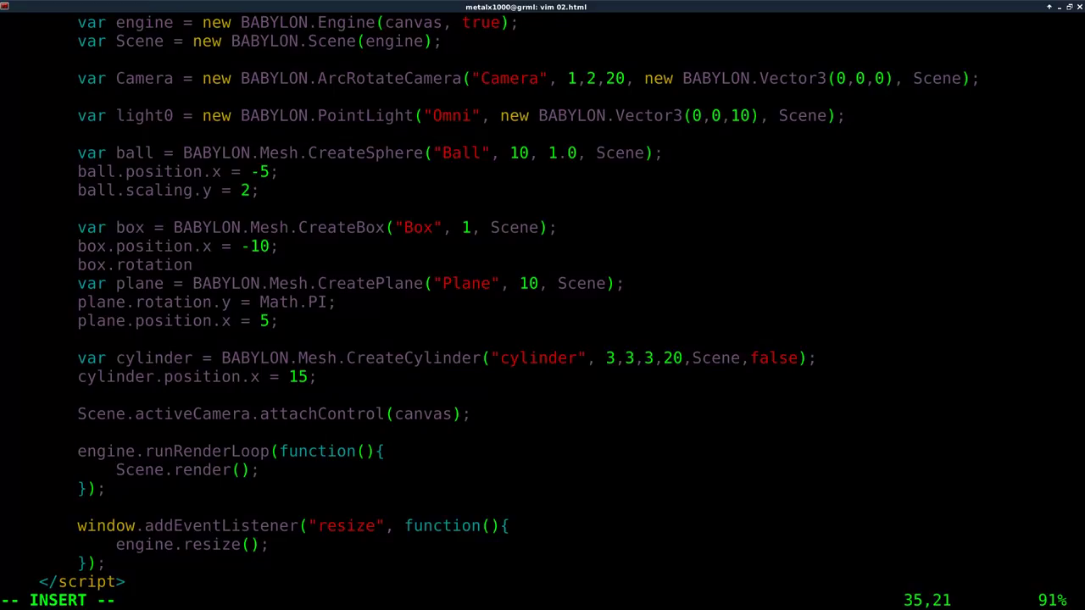
type(".x")
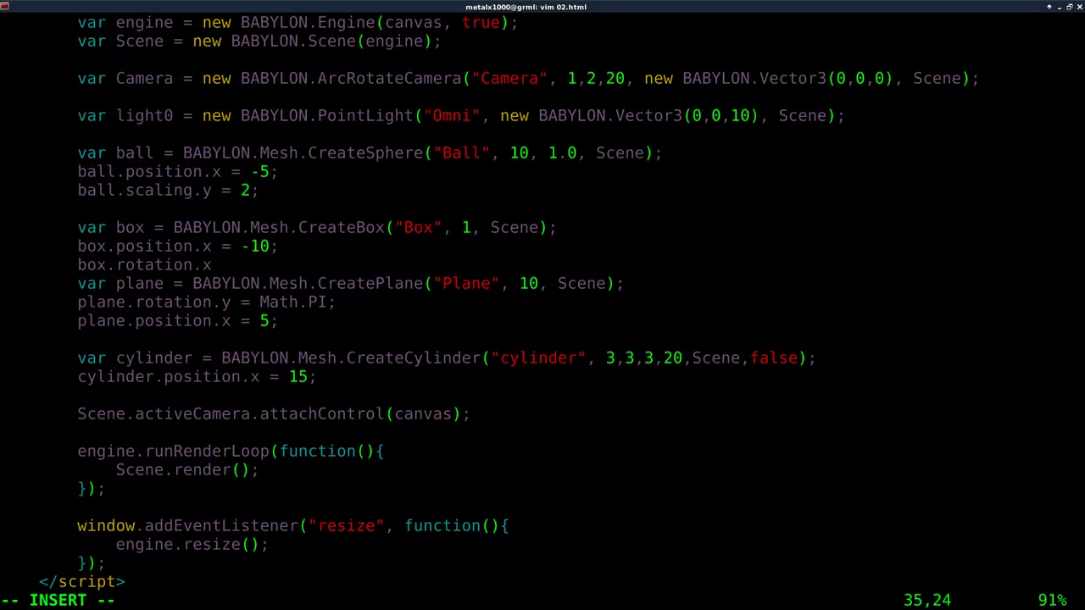
type("+=")
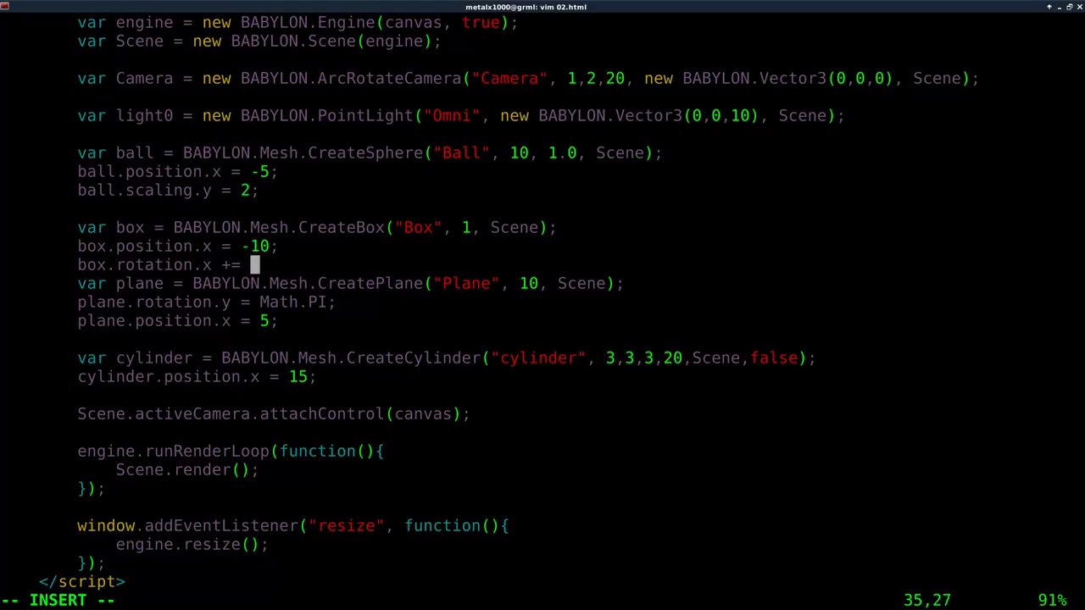
key("BackSpace")
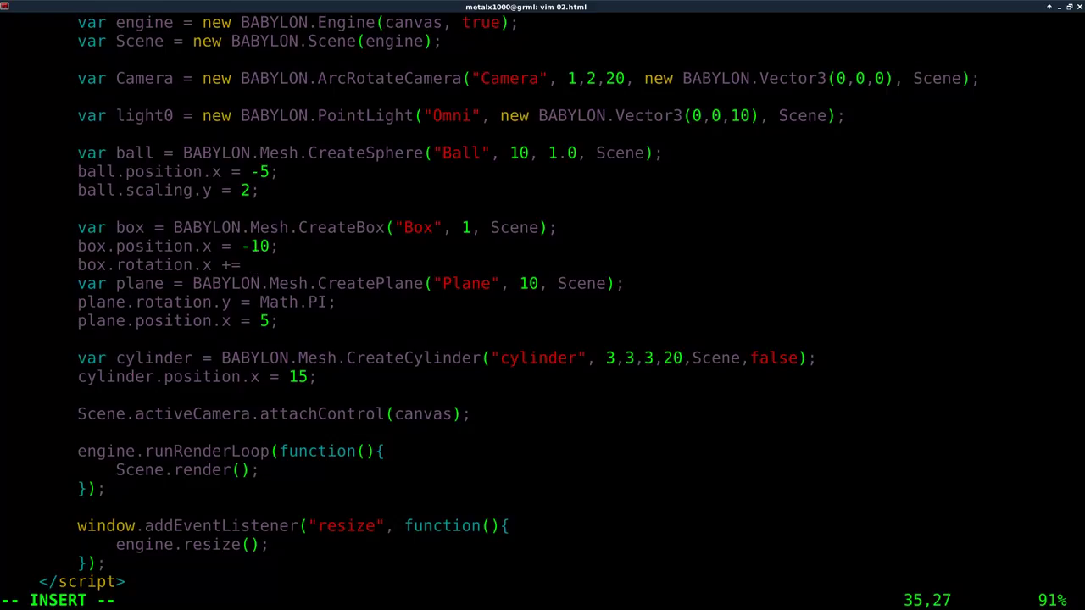
type("1;")
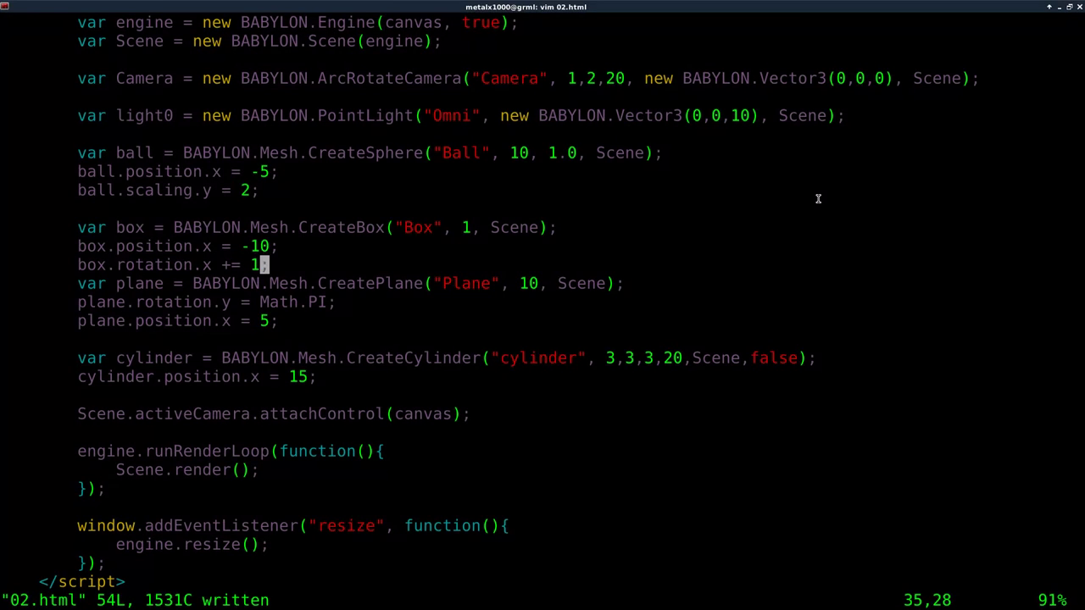
- Change the box rotation amount from 1 to 0
key("x")
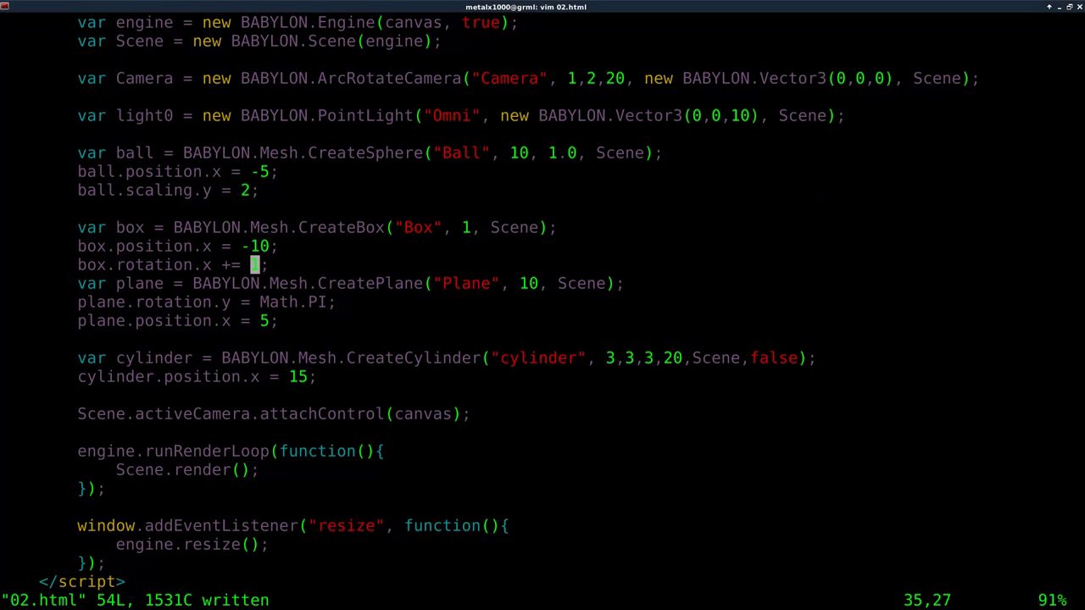
key("i")
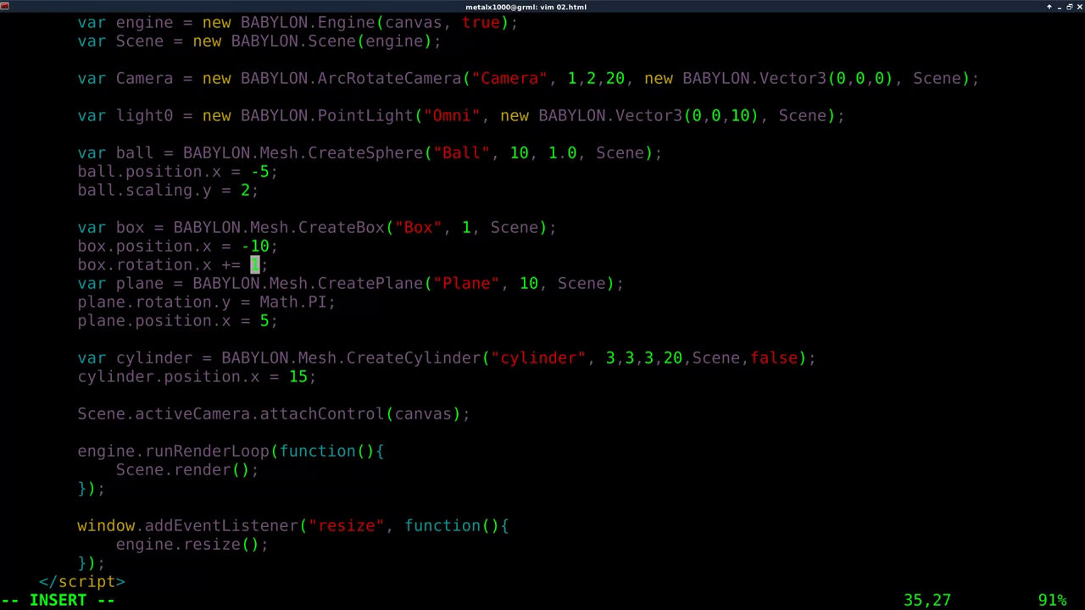
type("0")
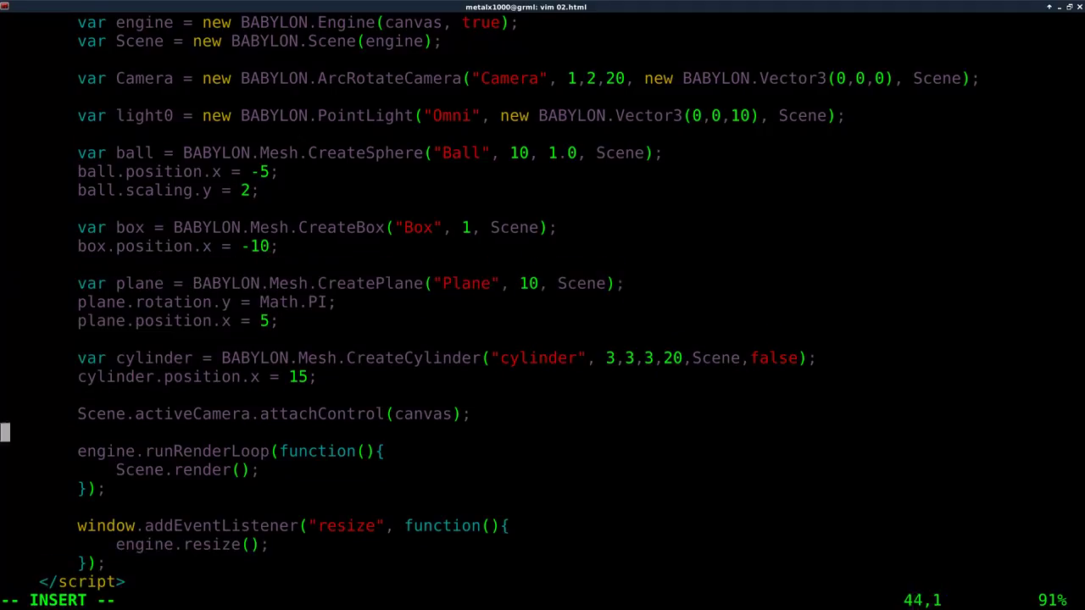
- Add box.rotation.x += 0.1; inside the render loop
key("Down")
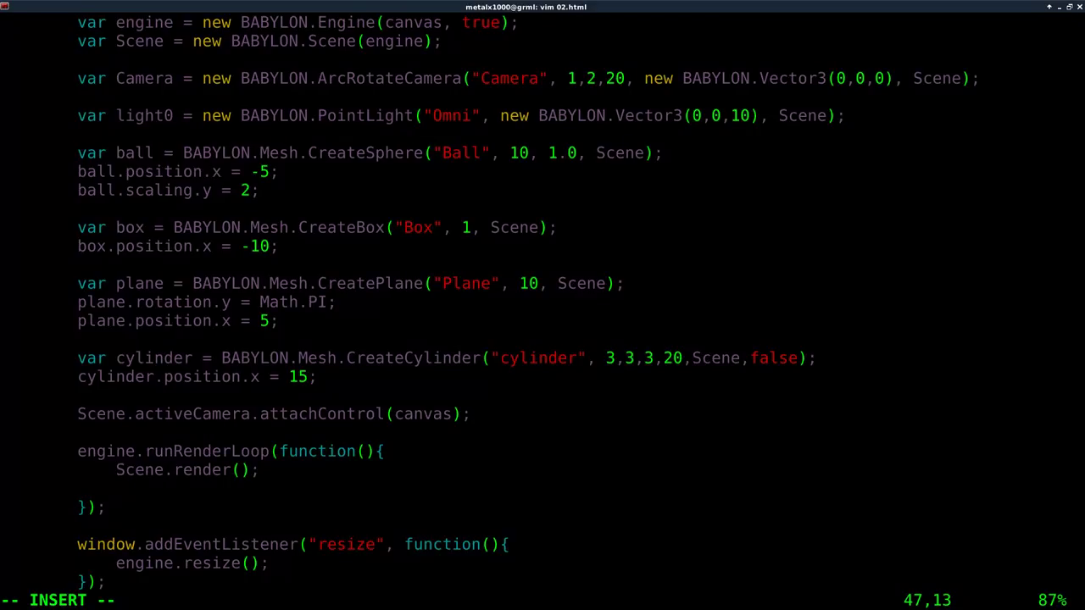
type("box.rotation.x += 0.1;")
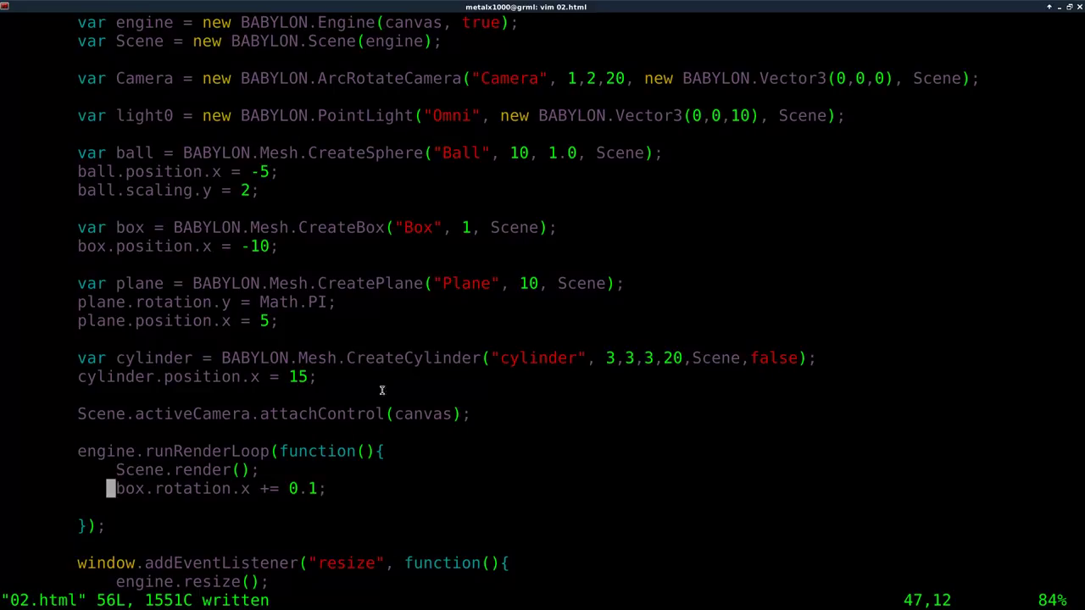
mouse_move(261, 488)
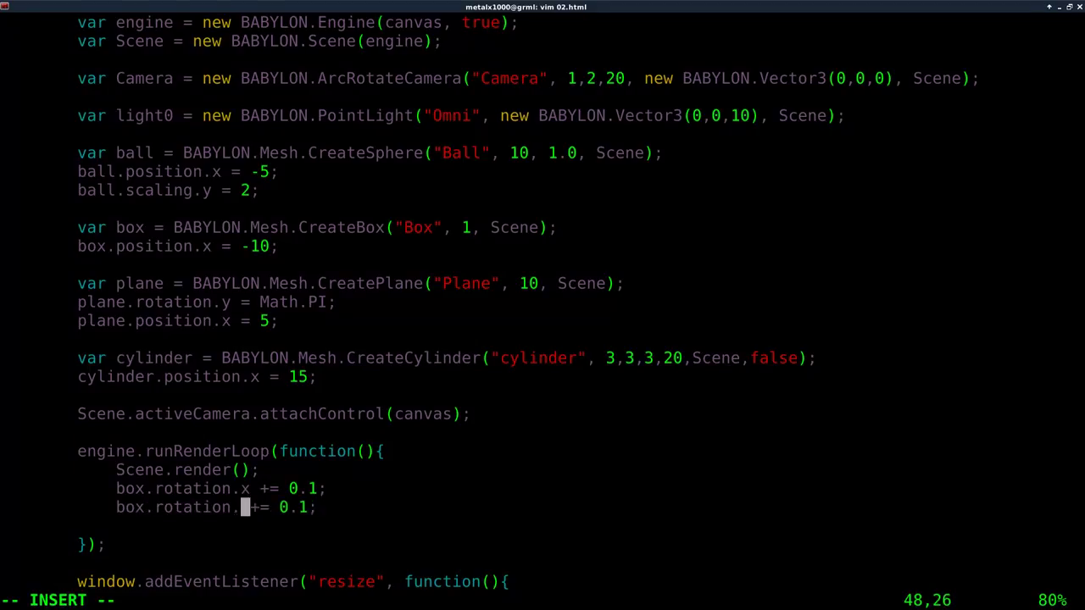
- Change the pasted rotation line to box.rotation.y += 0.1
type("y")
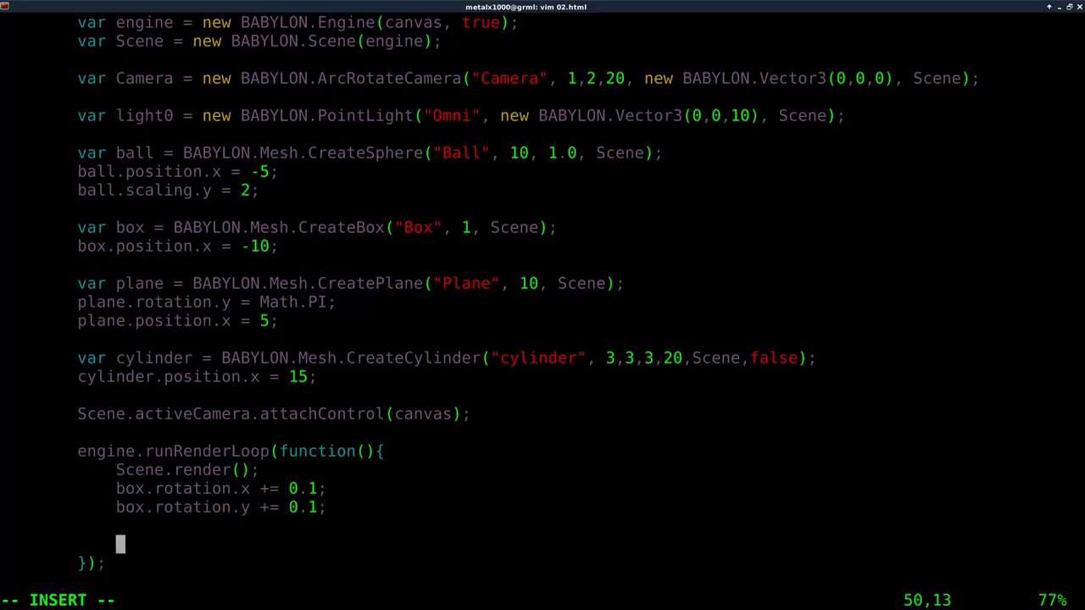
- Add cylinder.rotation.x -= 0.1; in the render loop
type("cyl")
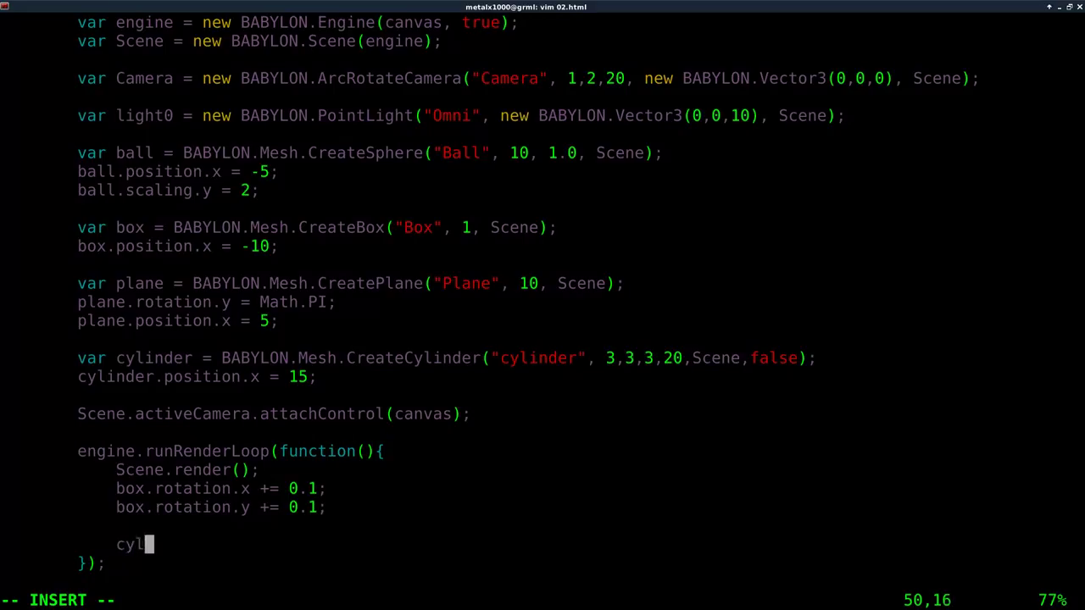
type("inder")
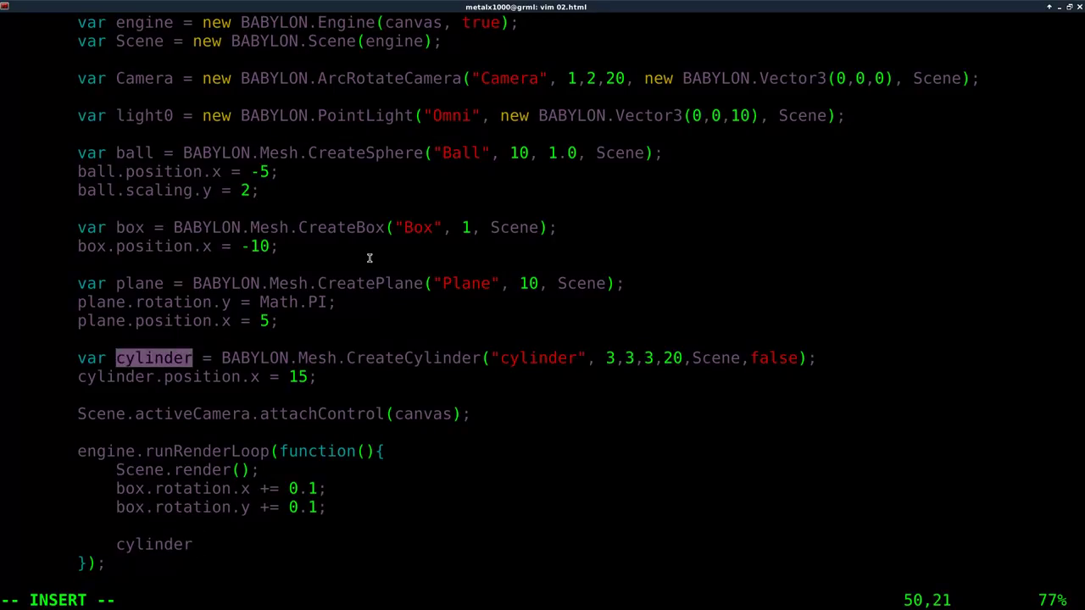
type(".rota")
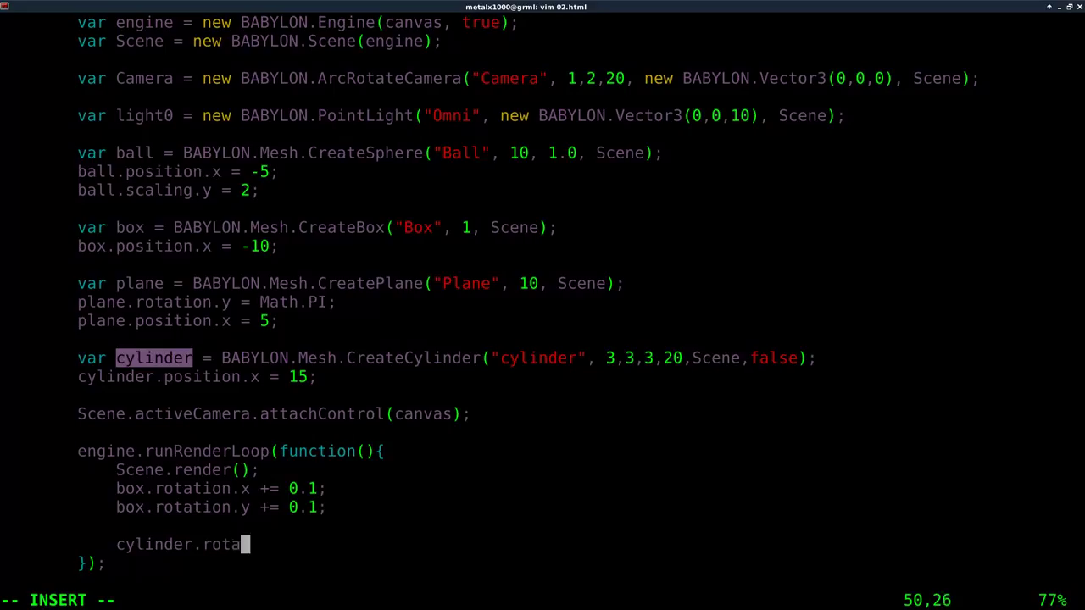
type("tion.")
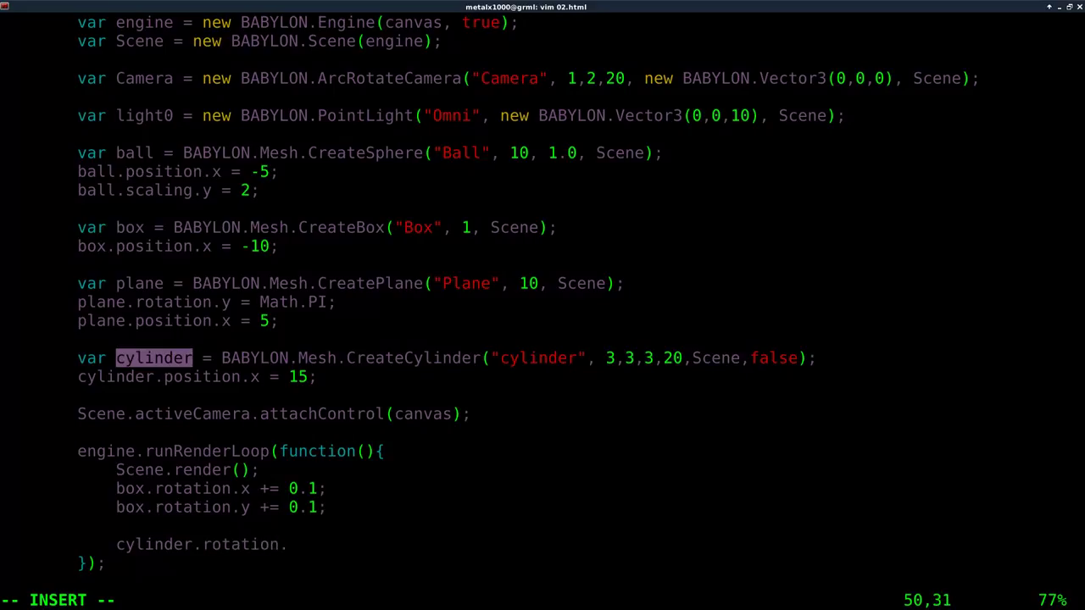
type("x")
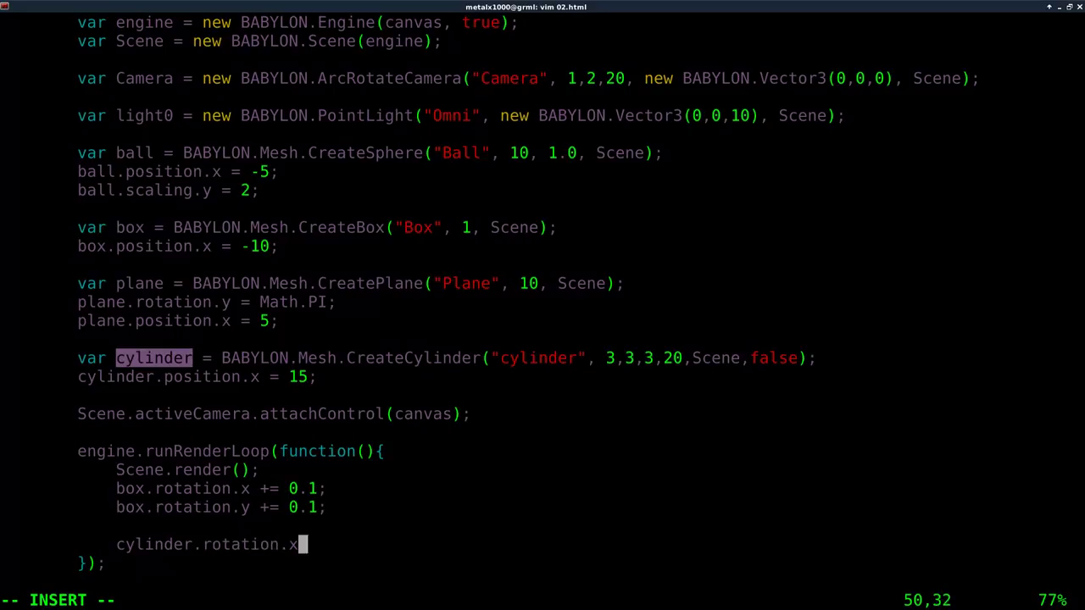
type("+=")
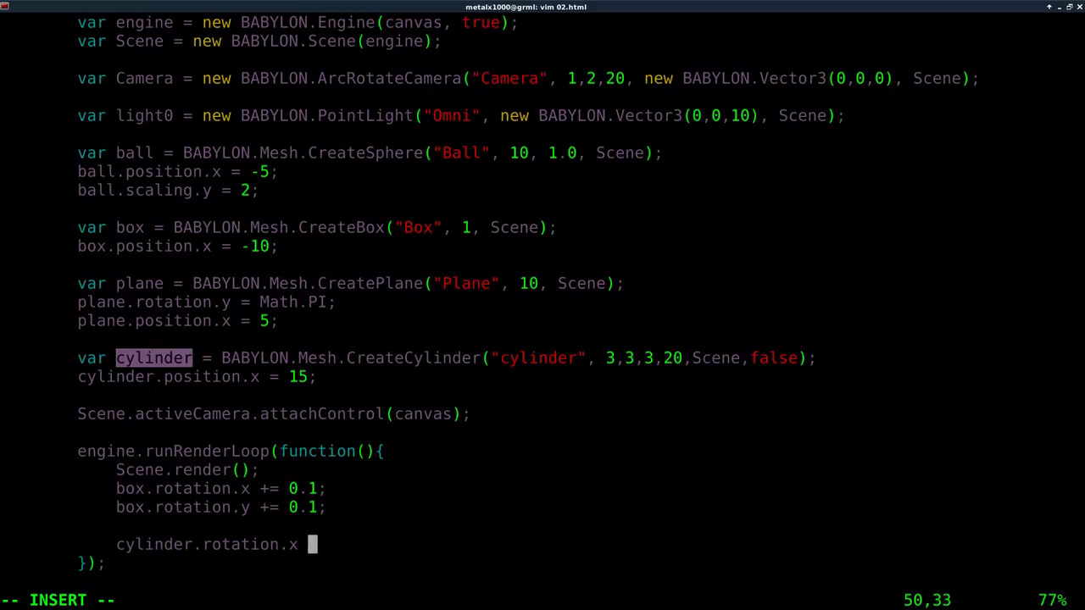
type("-=")
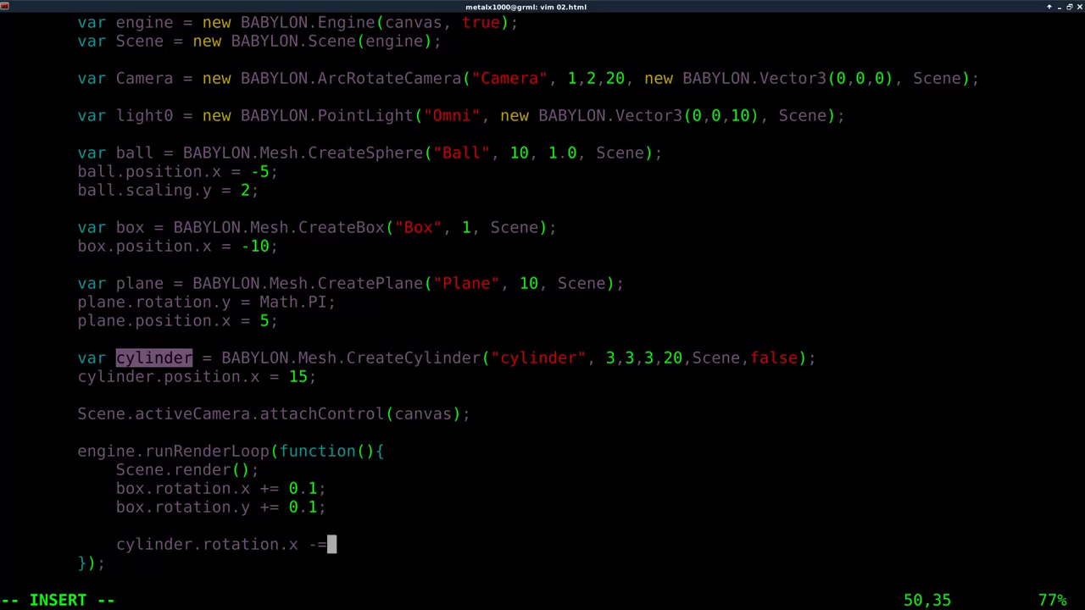
type("0.1;")
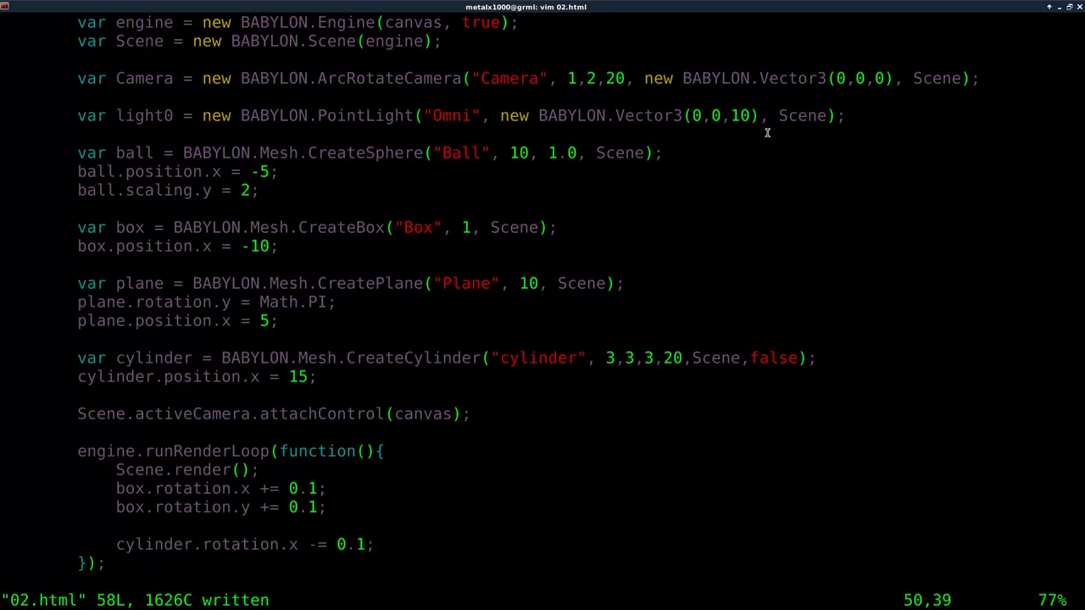
mouse_move(766, 132)
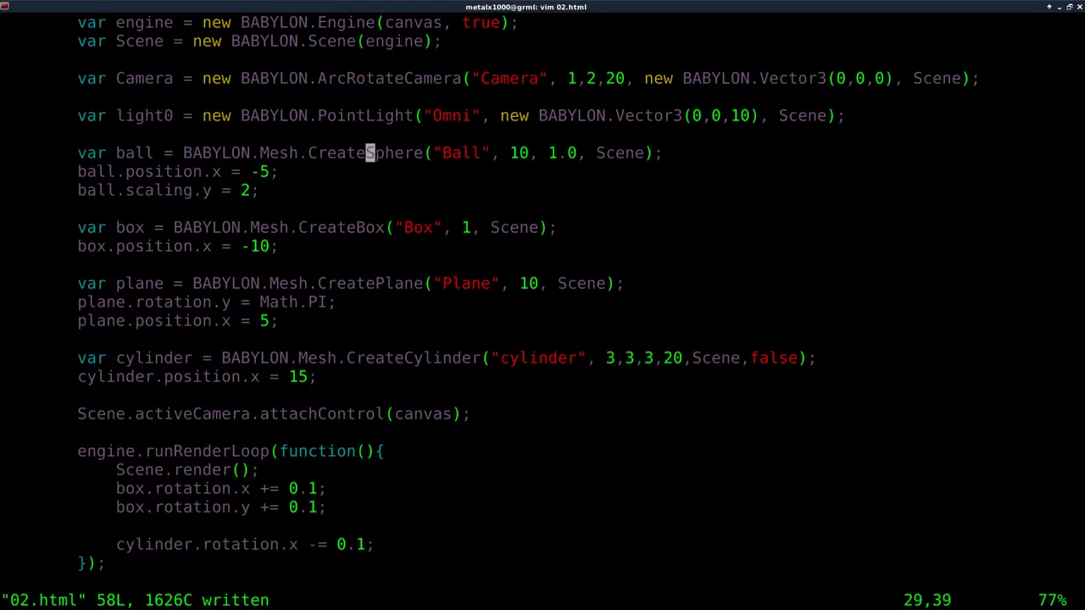
- Start a light0.diffuse assignment on a new line below the light definition
key("i")
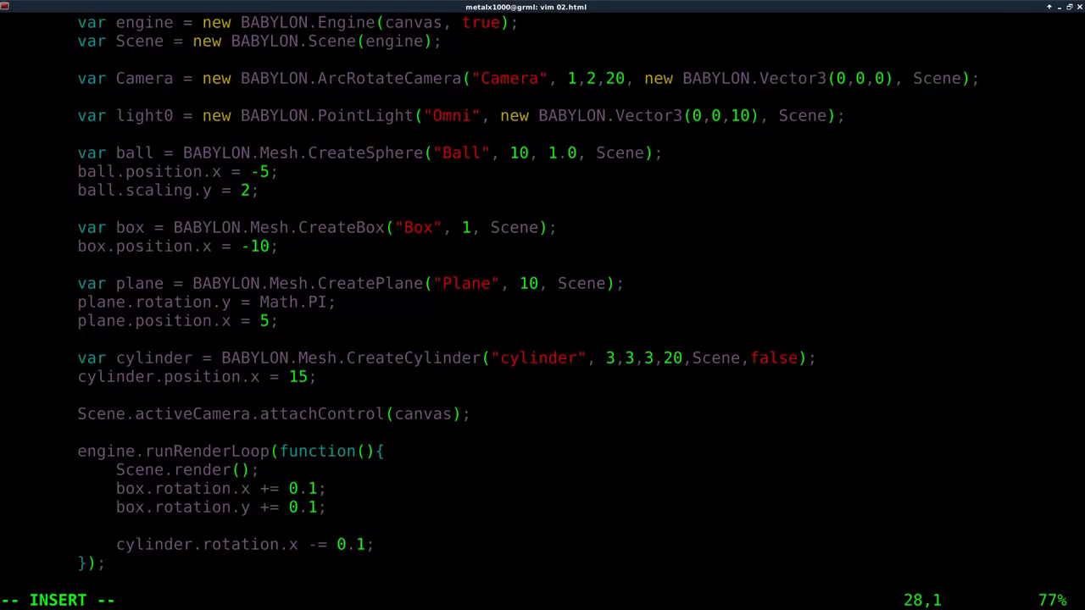
type("ligh")
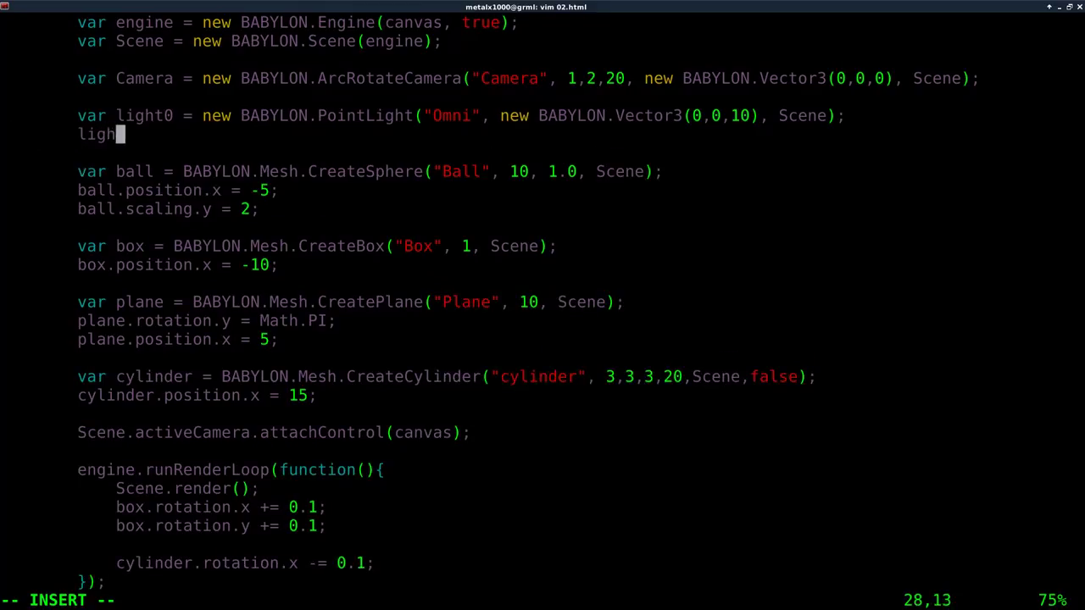
type("t0")
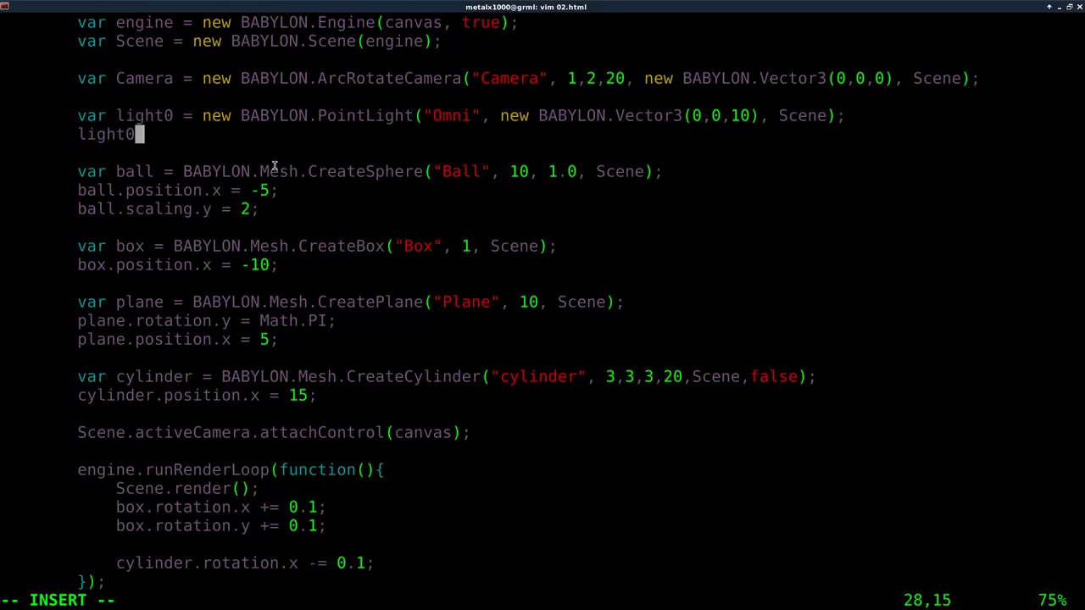
type(".di")
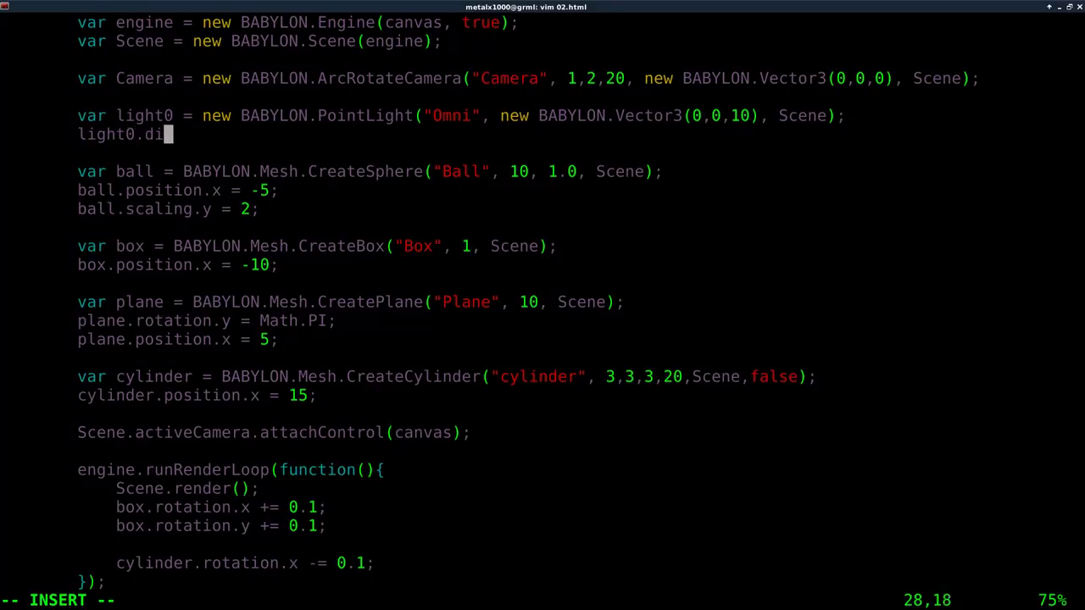
type("ff")
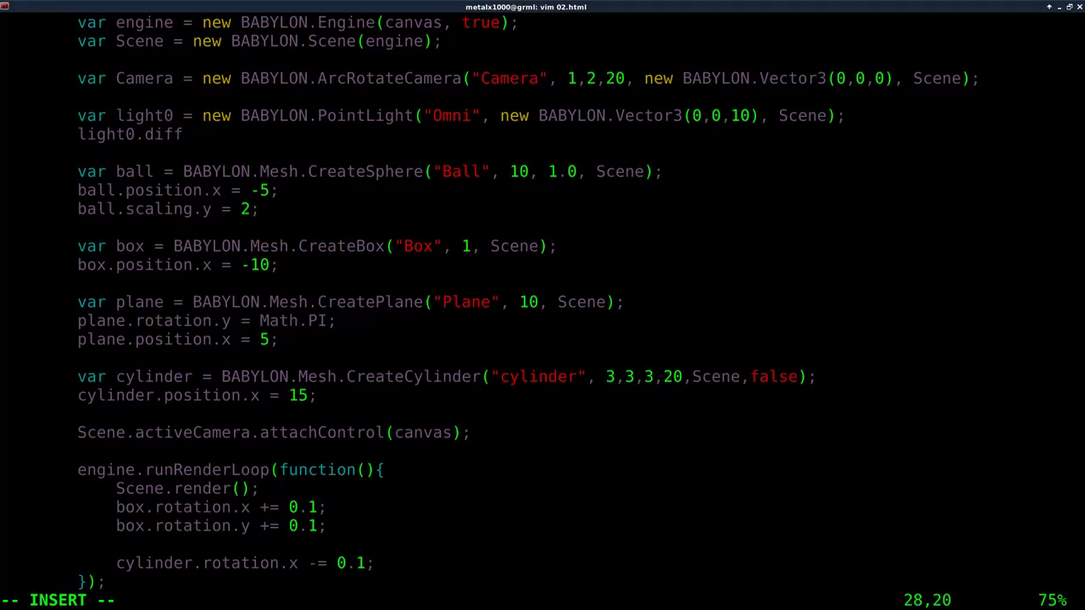
type("use = new")
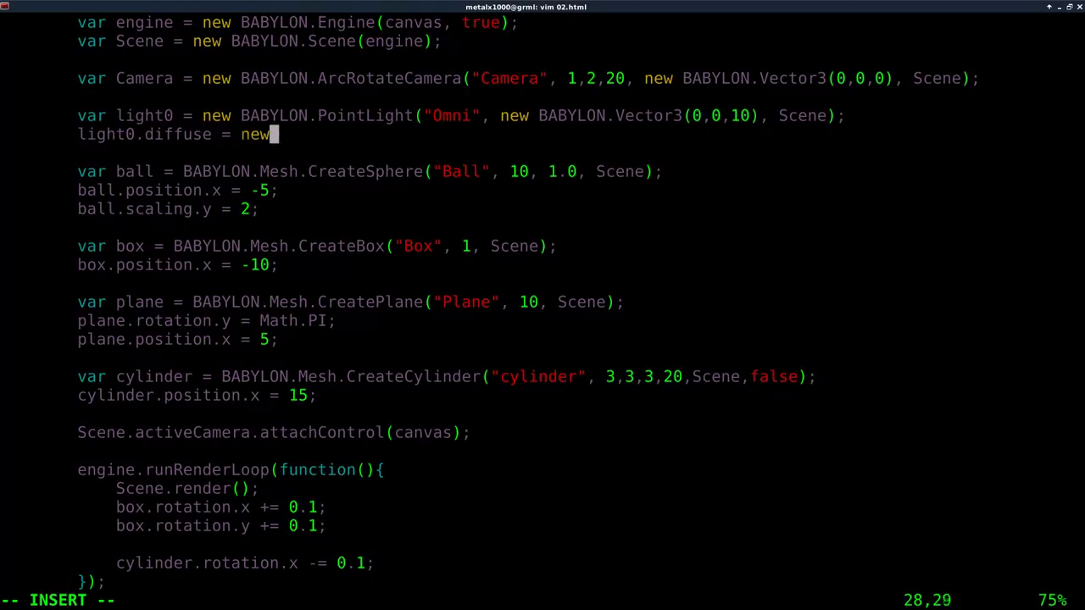
- Complete it as new BABYLON.Color3(0,1,0) for a green diffuse colour
type("BABYL")
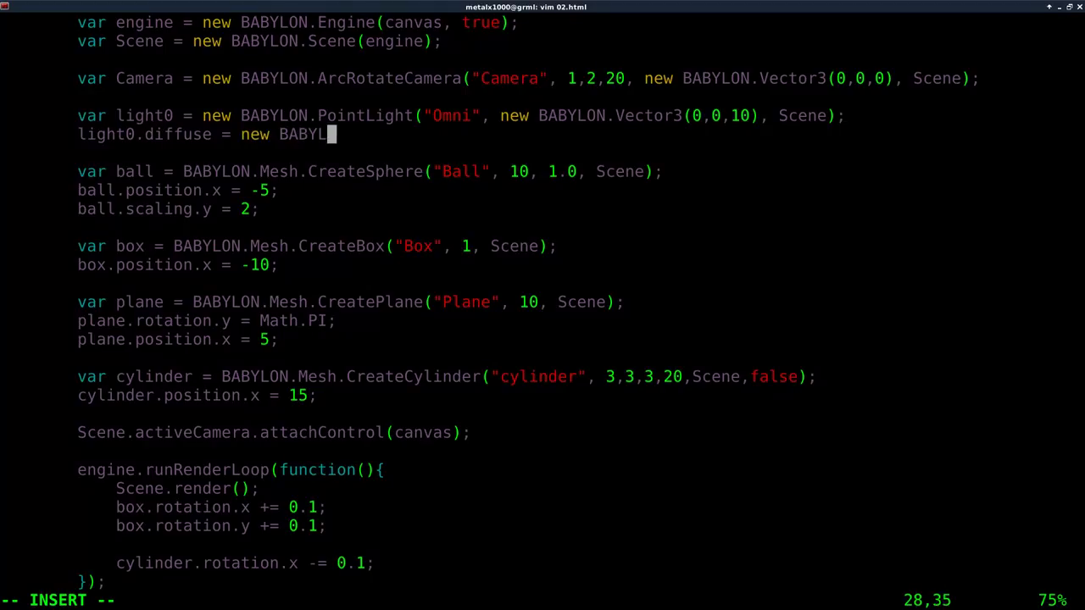
type("ON")
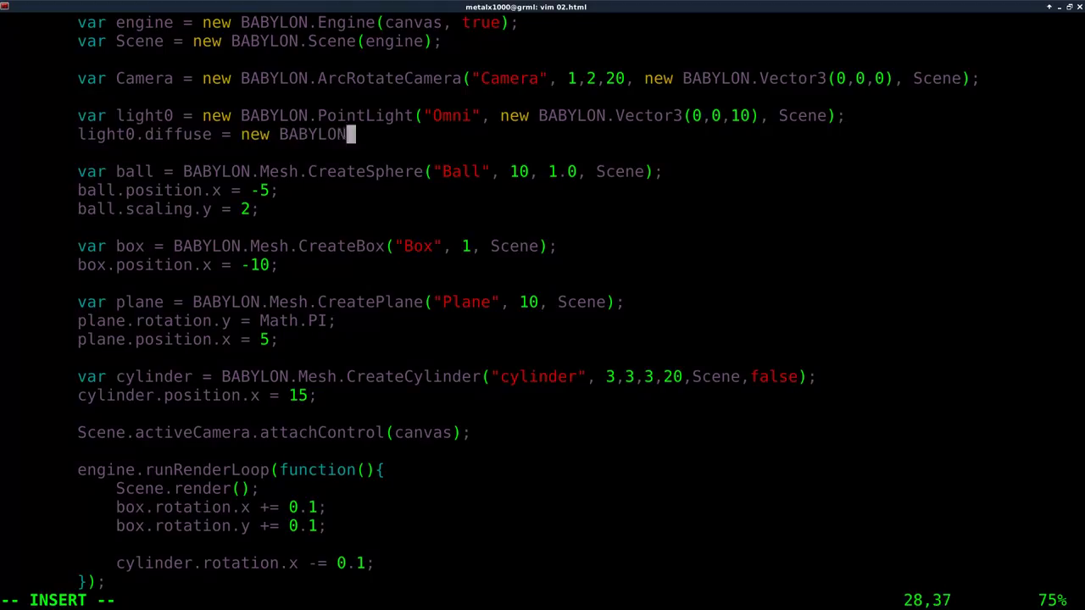
type(".")
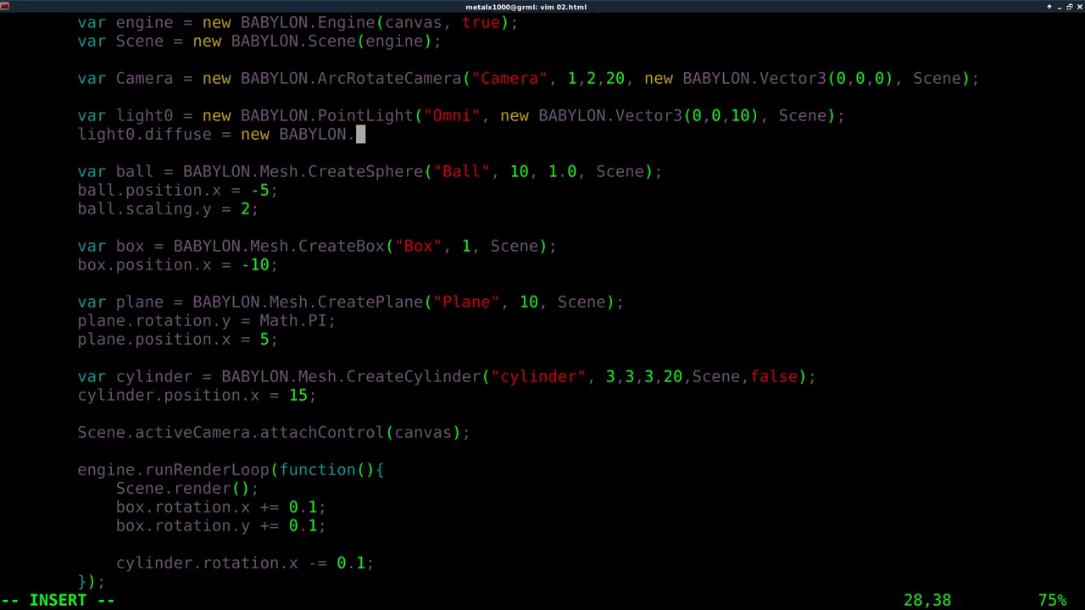
type("Color")
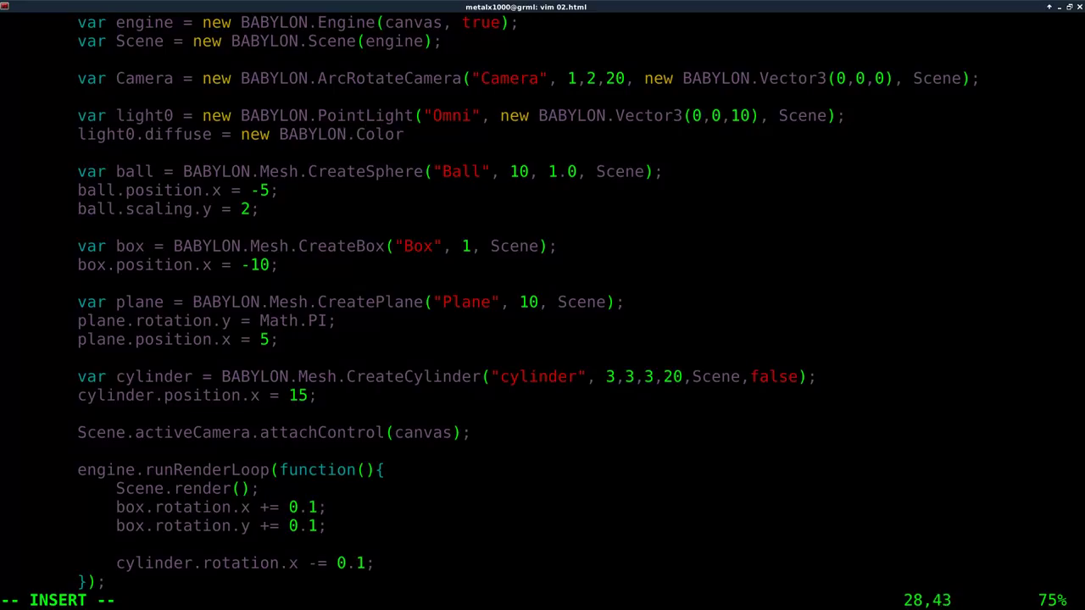
type("3();")
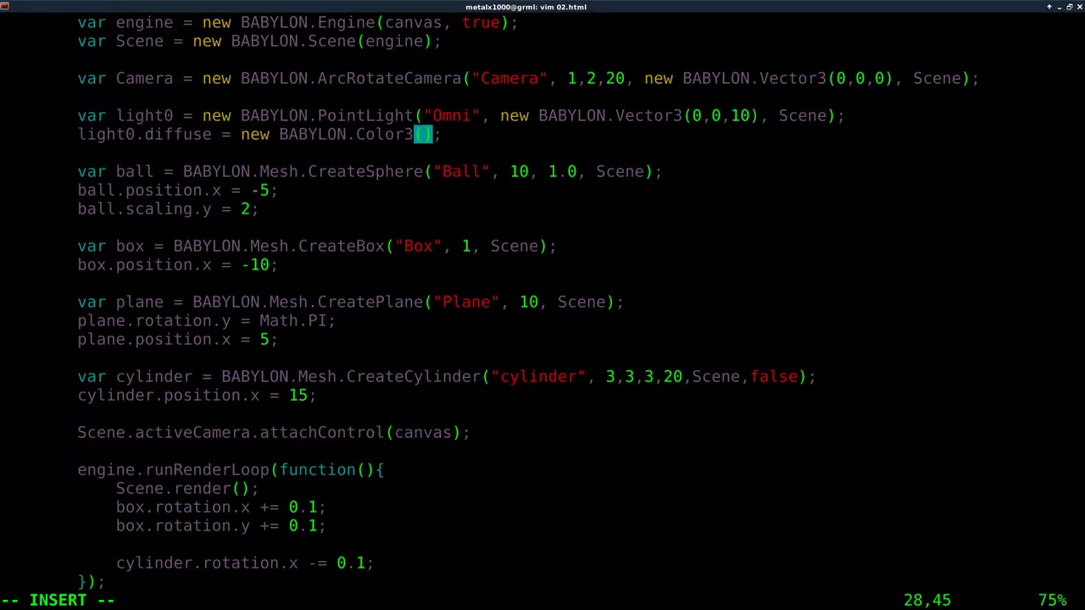
type("0")
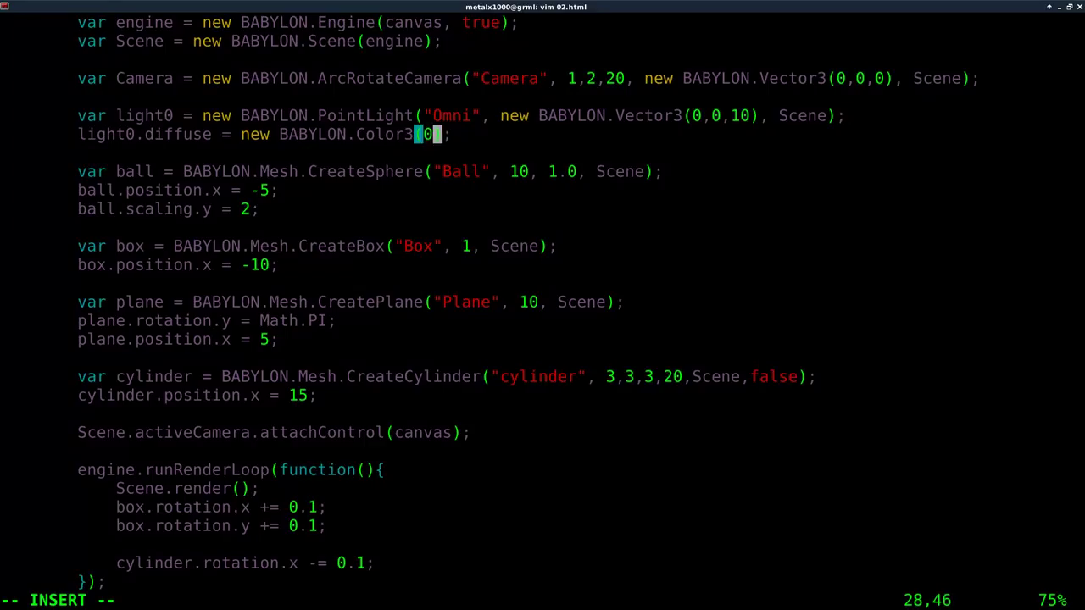
type(",1,0")
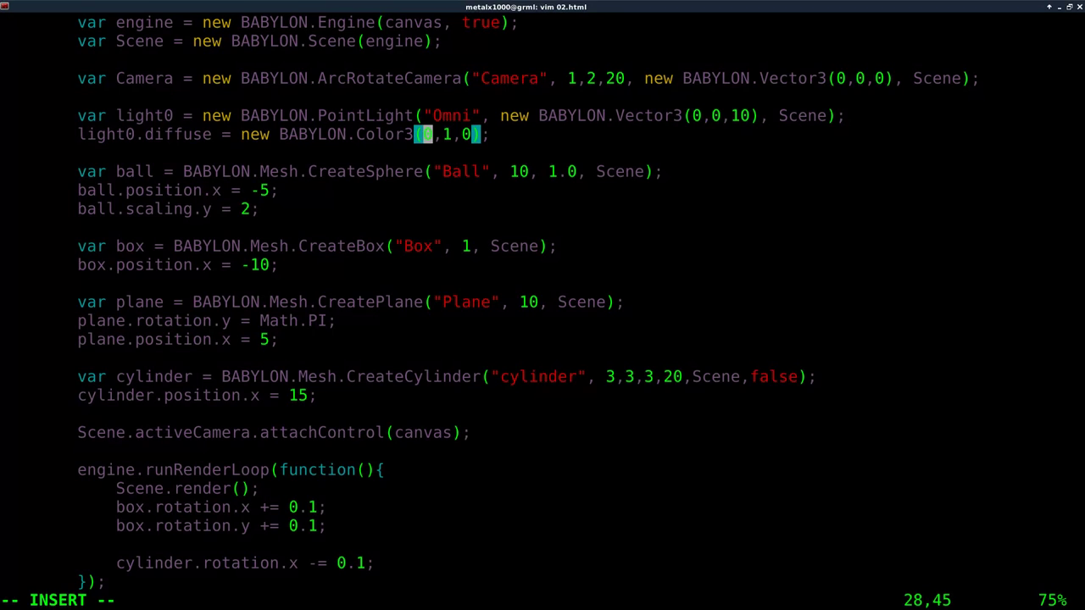
type("0")
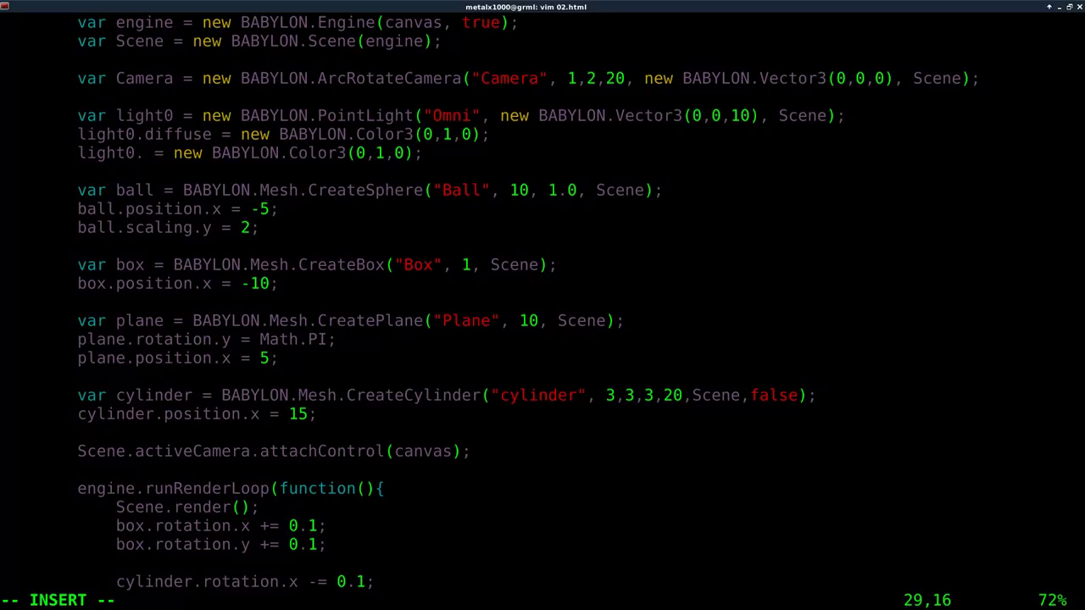
- Add a light0.specular = new BABYLON.Color3(...) line below the diffuse colour
type("spec")
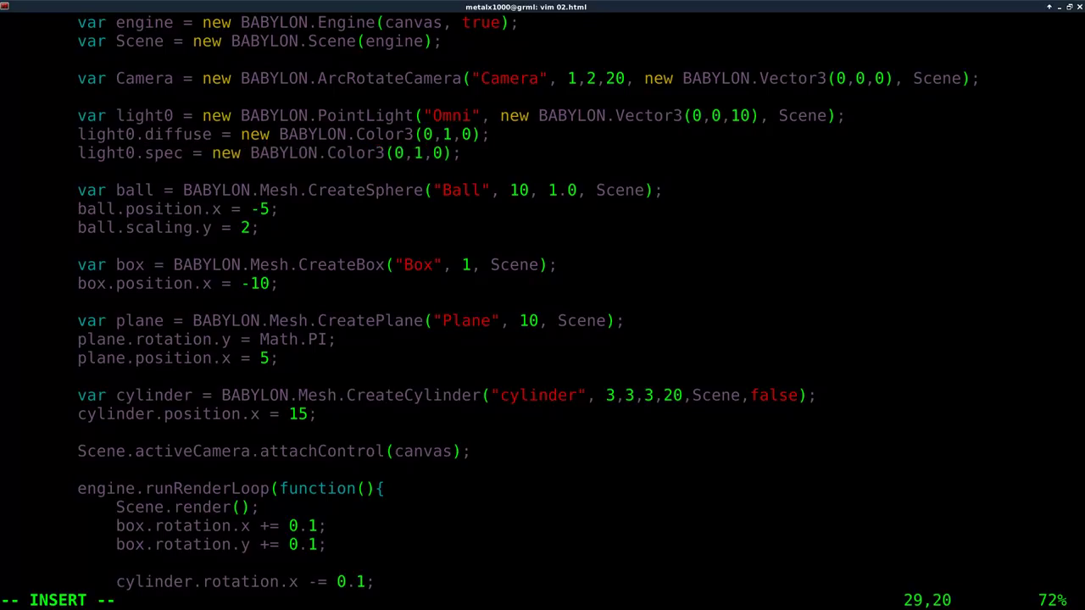
type("ular")
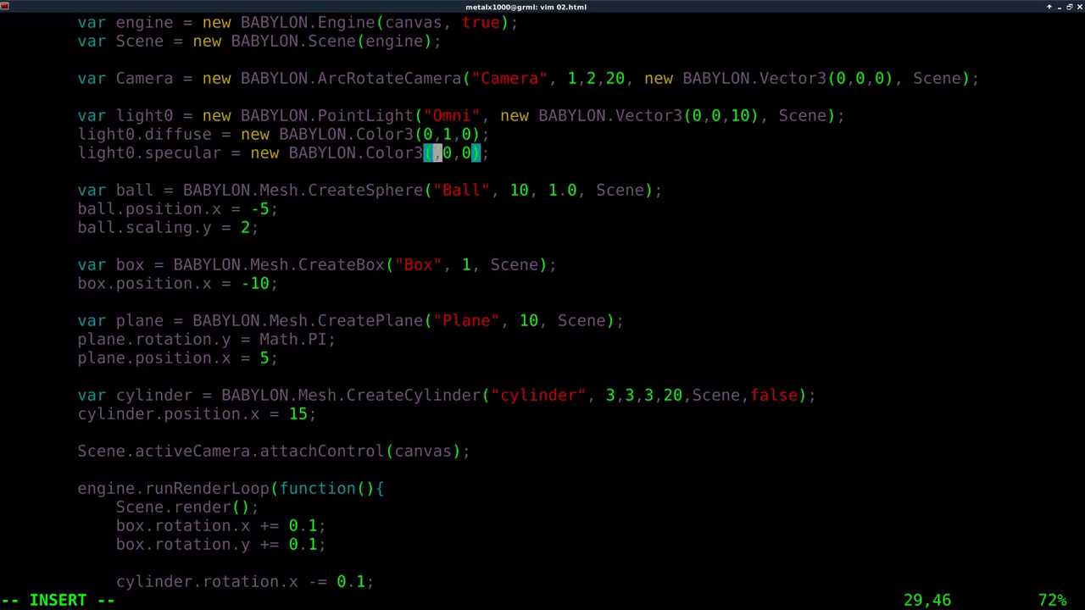
type("1")
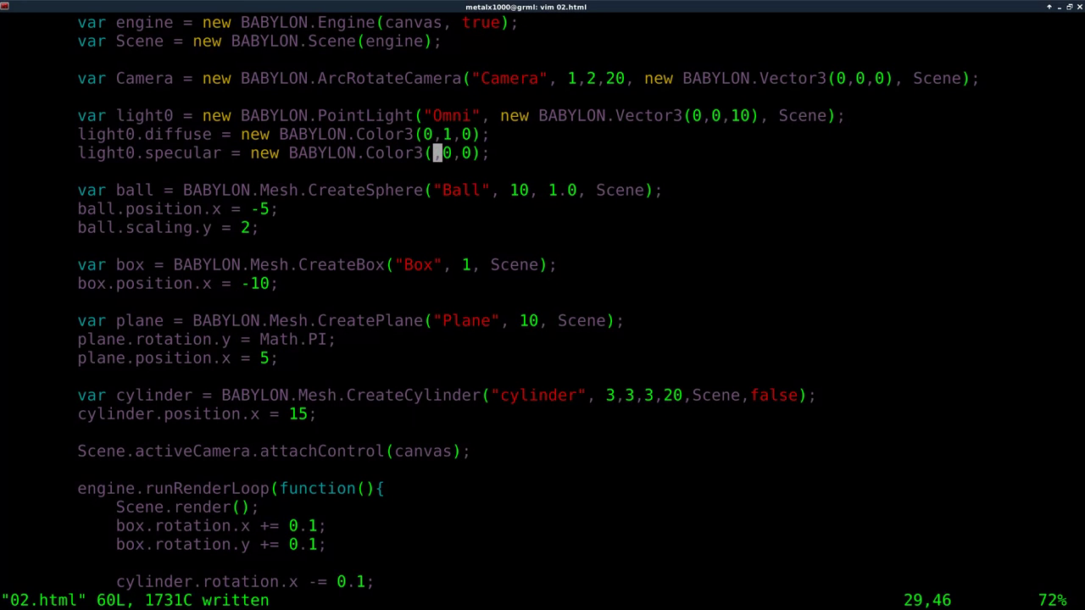
- Edit the diffuse Color3 values toward (1,0,1) and open a blank line above light0
key("i")
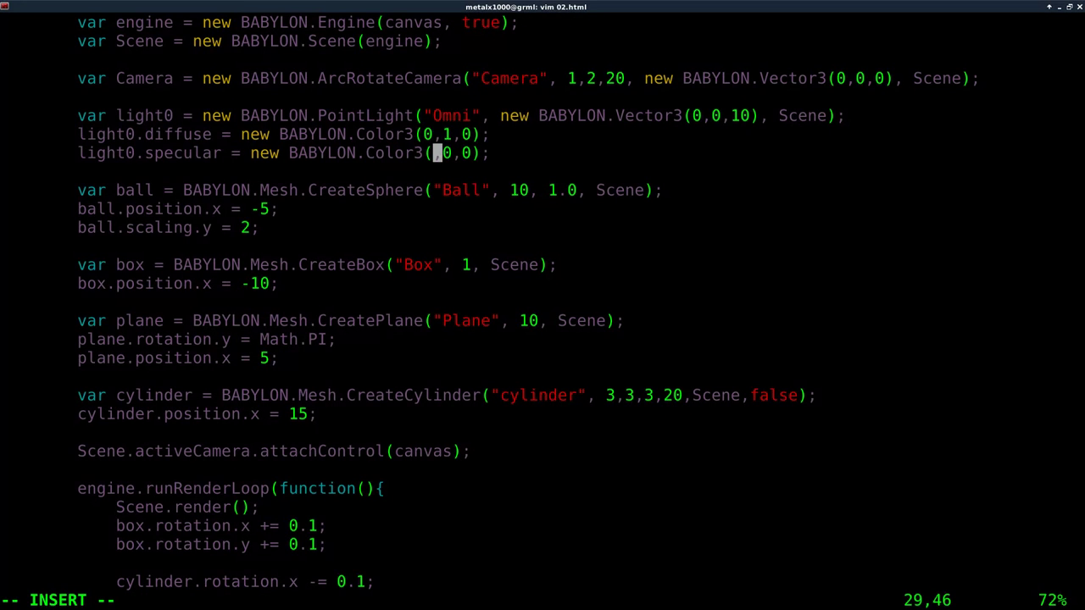
type("o")
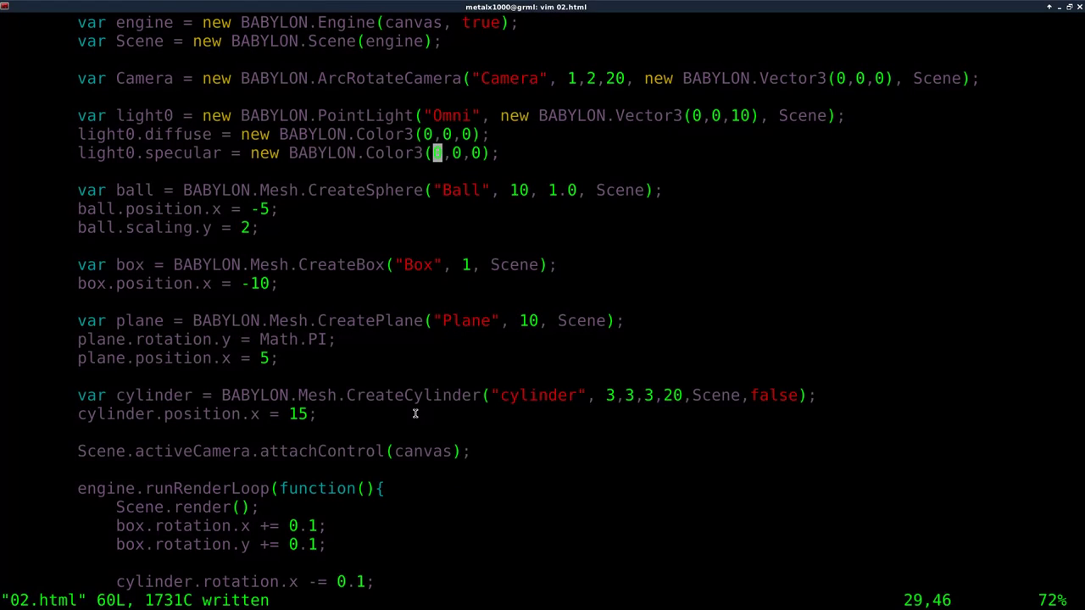
type("1")
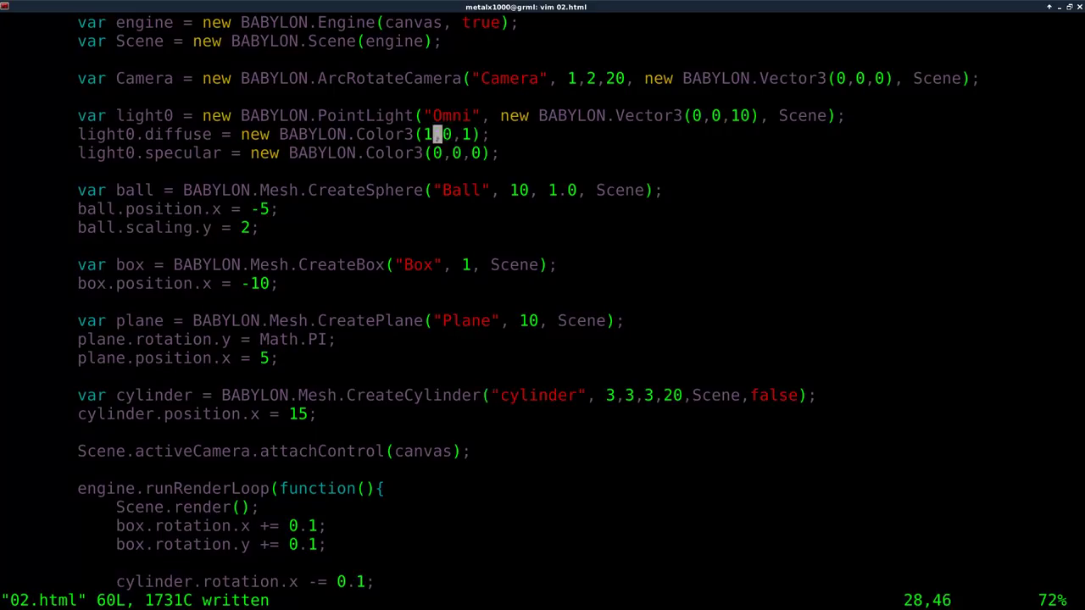
key("j")
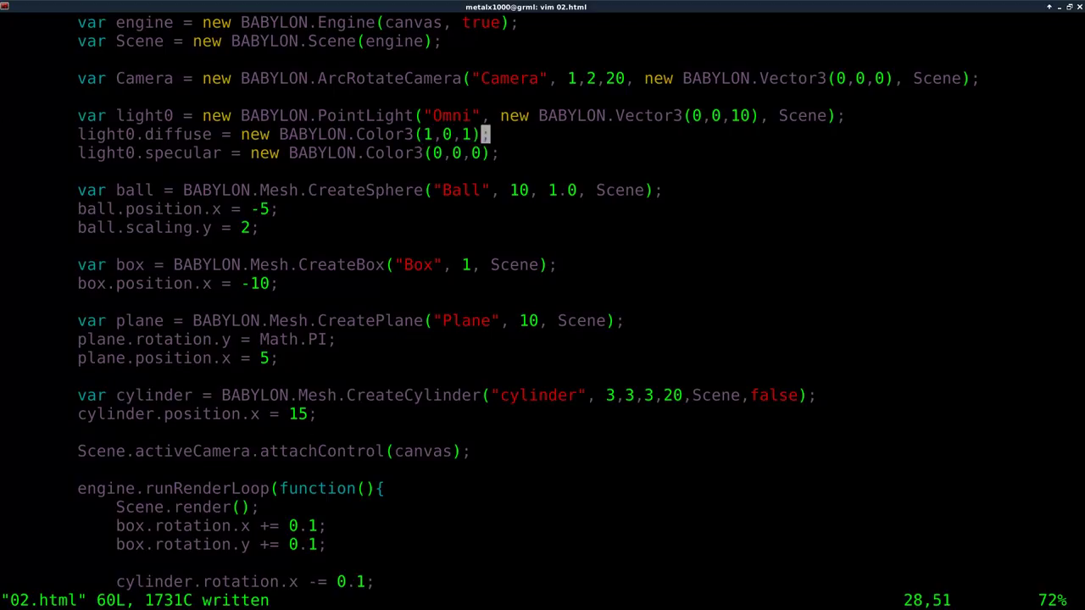
key("i")
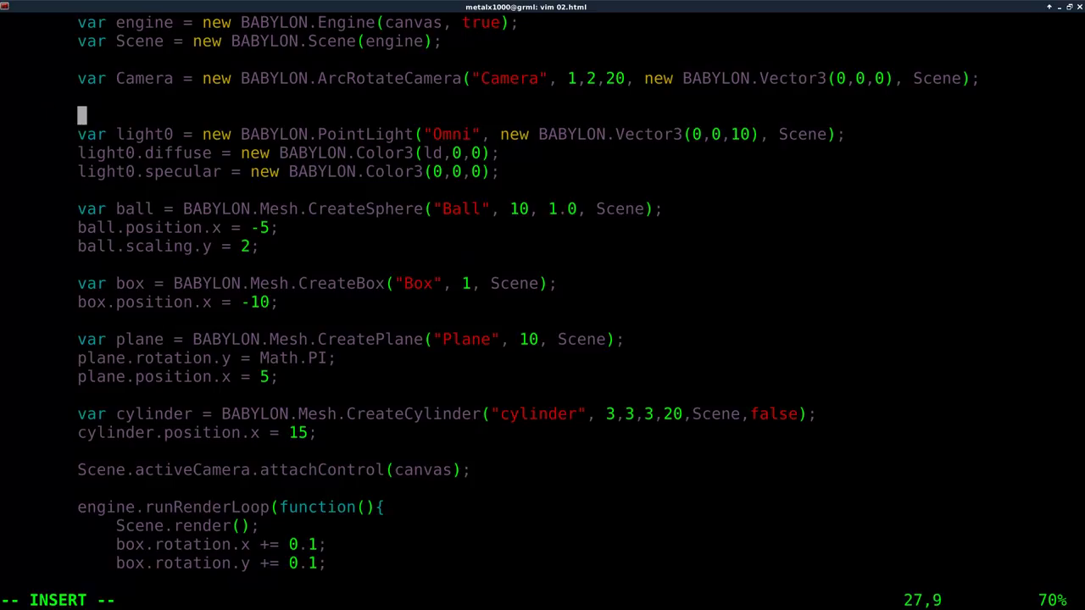
- Declare var ld = 0; and var lx = 0.01; above the light
type("var ld =")
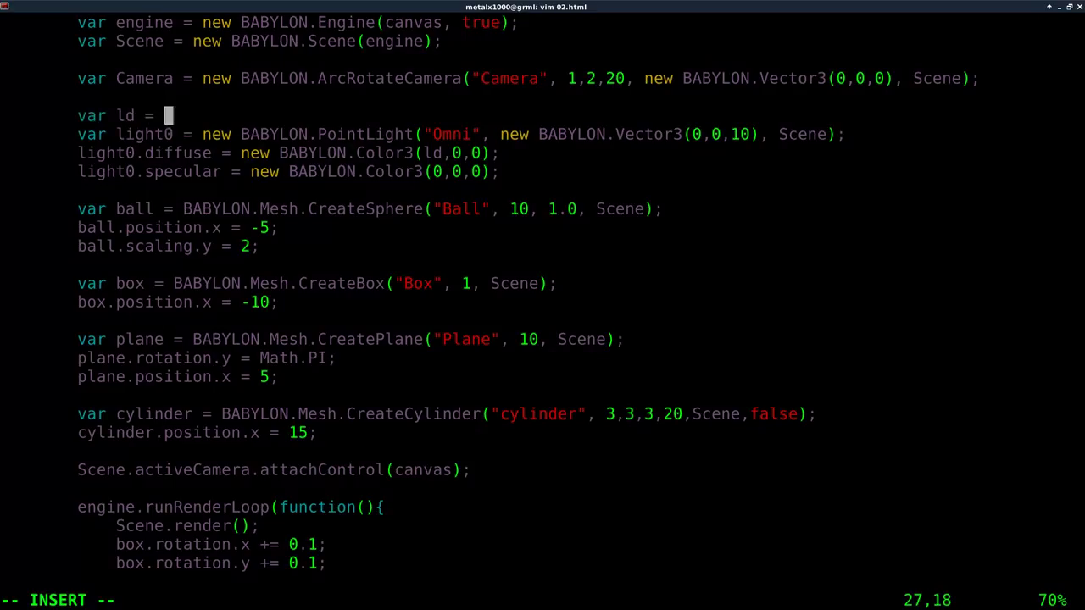
type("0;")
type("v")
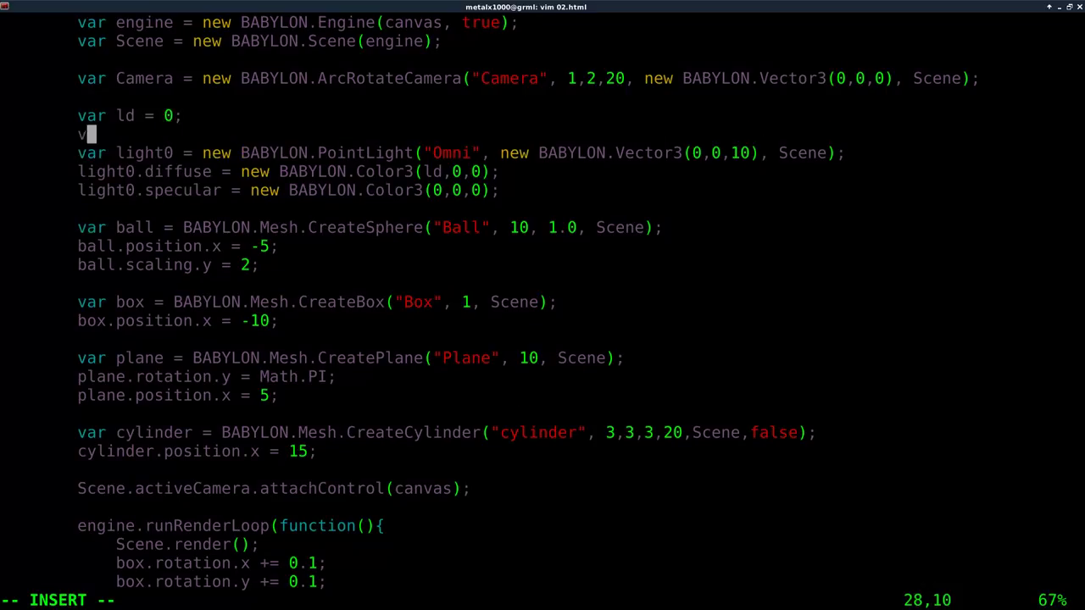
type("ar")
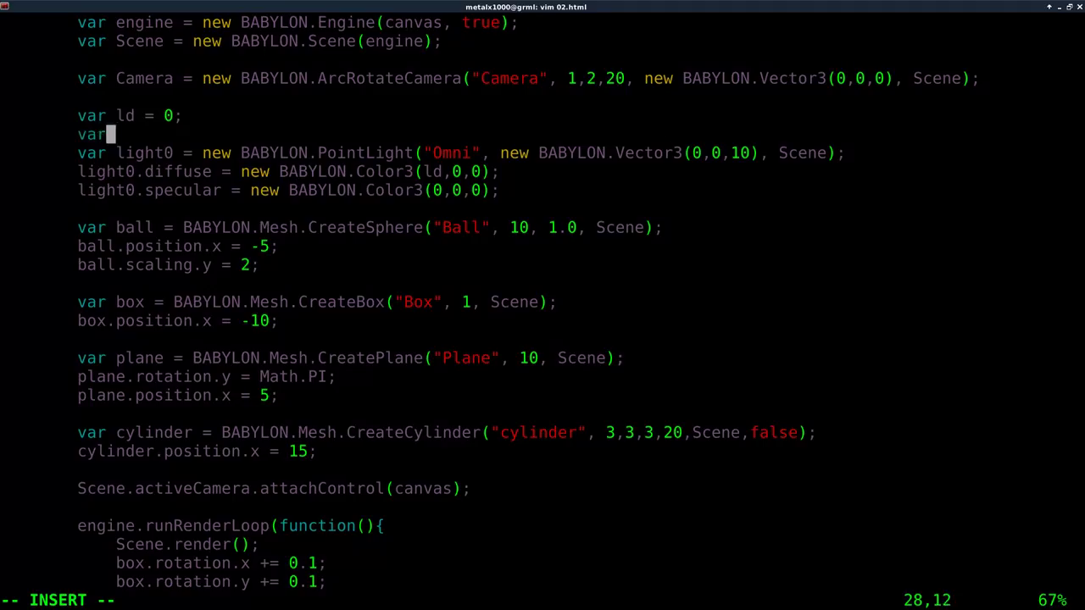
type("lx =")
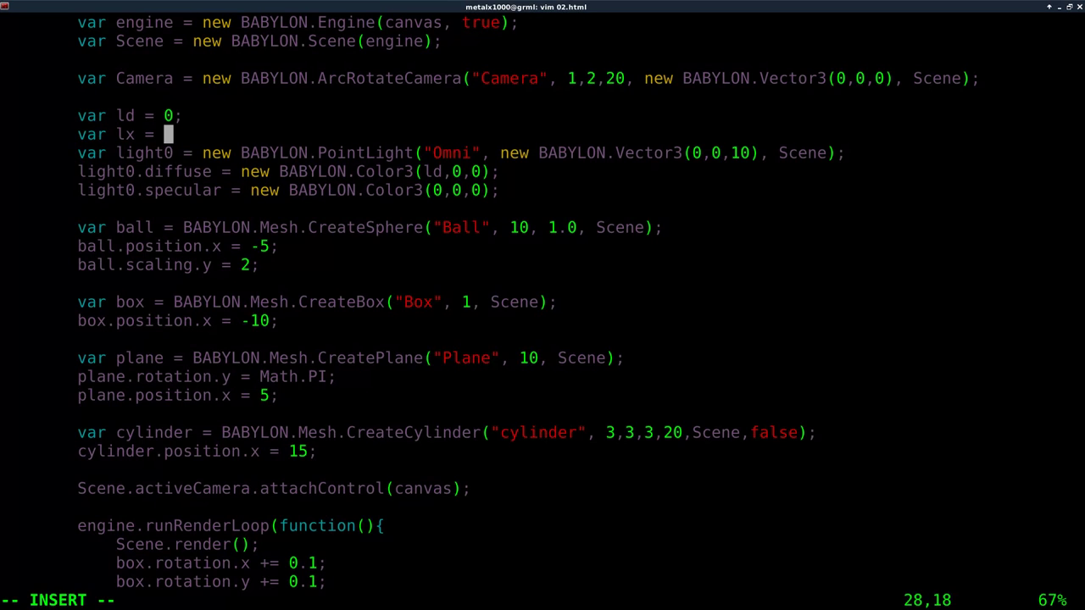
type("0.01;")
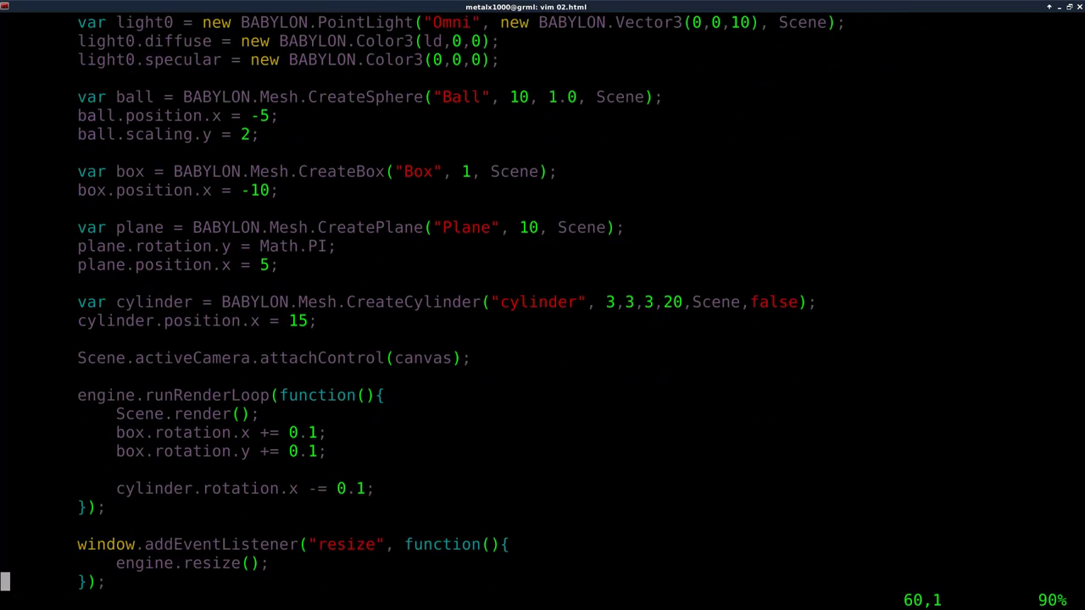
- Add the counter update ld += lx inside the render loop
scroll("down", 3)
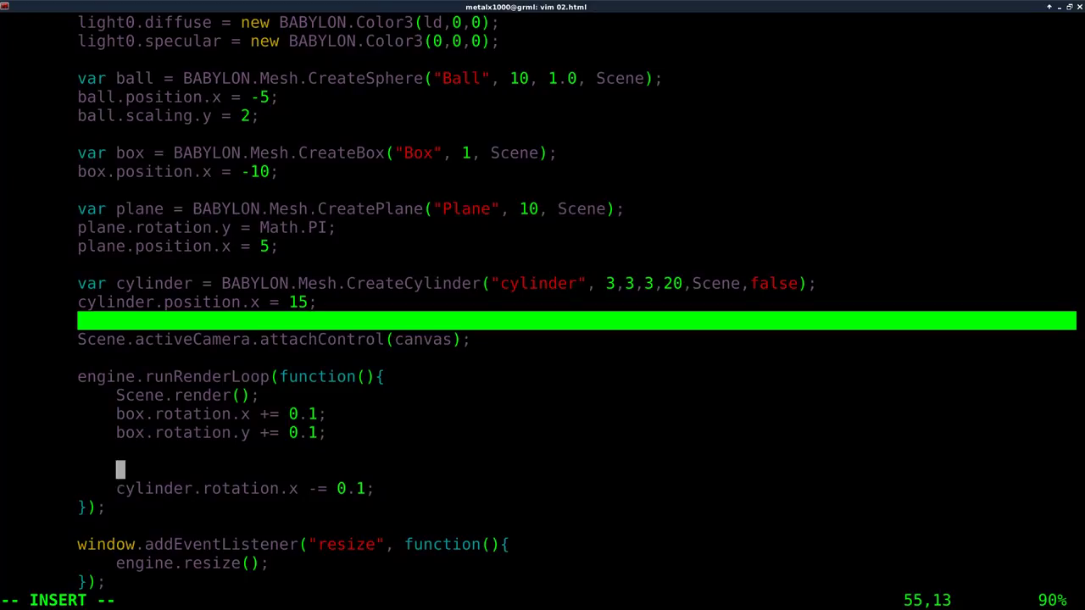
type("ld")
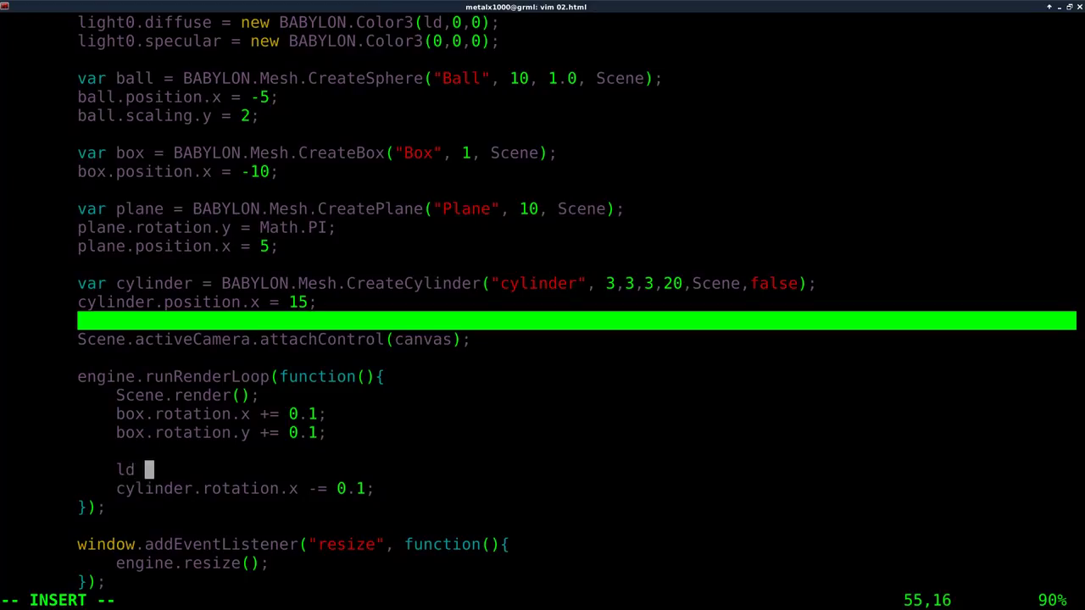
type("+=")
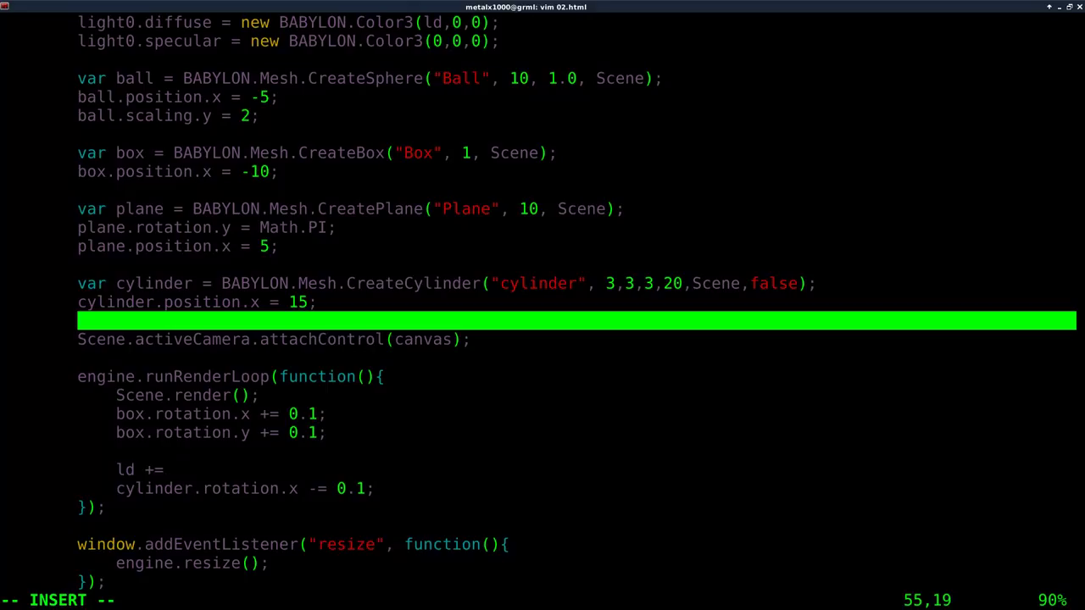
type("lx;")
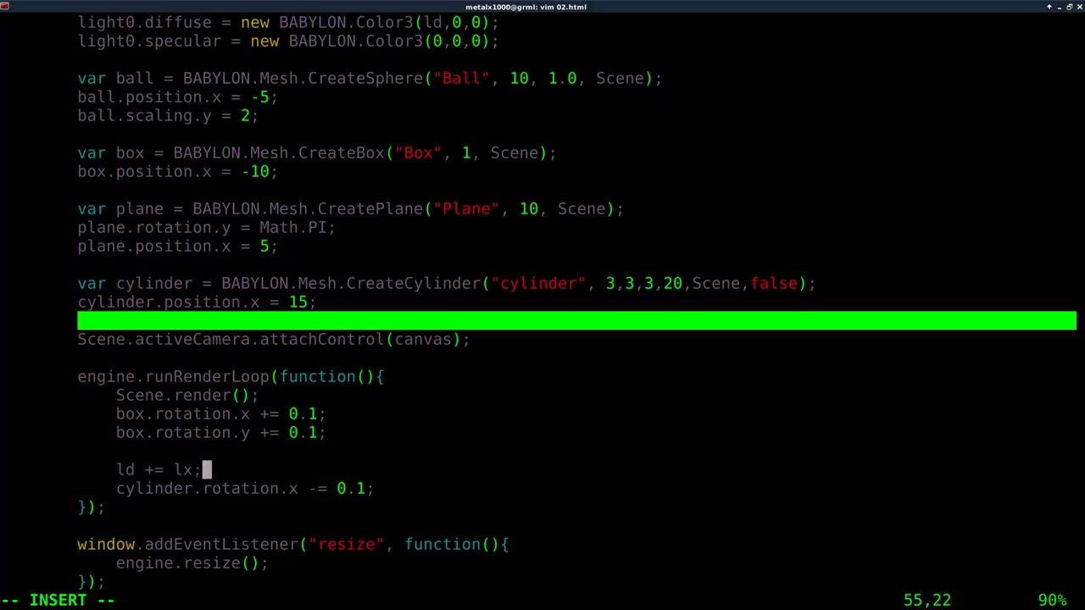
key("Return")
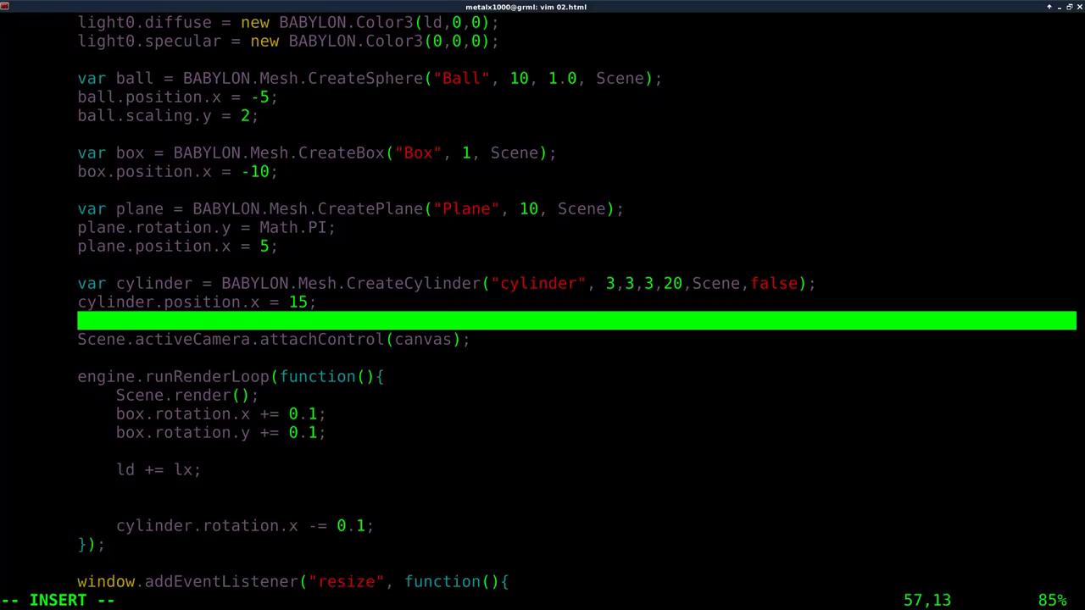
- Add light0.diffuse = new BABYLON.Color3(ld,0,0) below it, correcting the arguments
type("light0.")
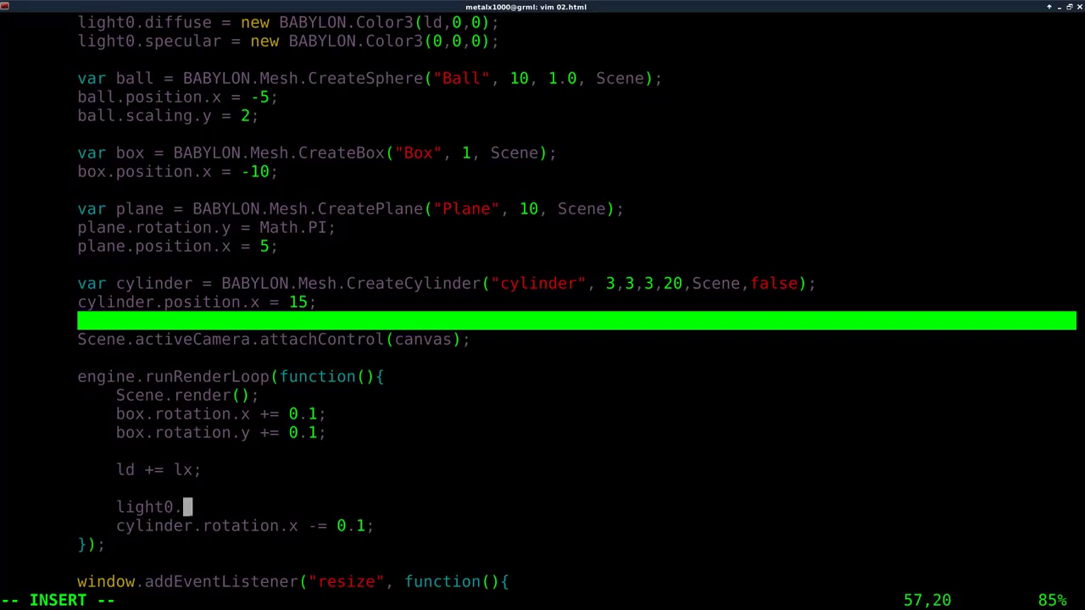
type("diff")
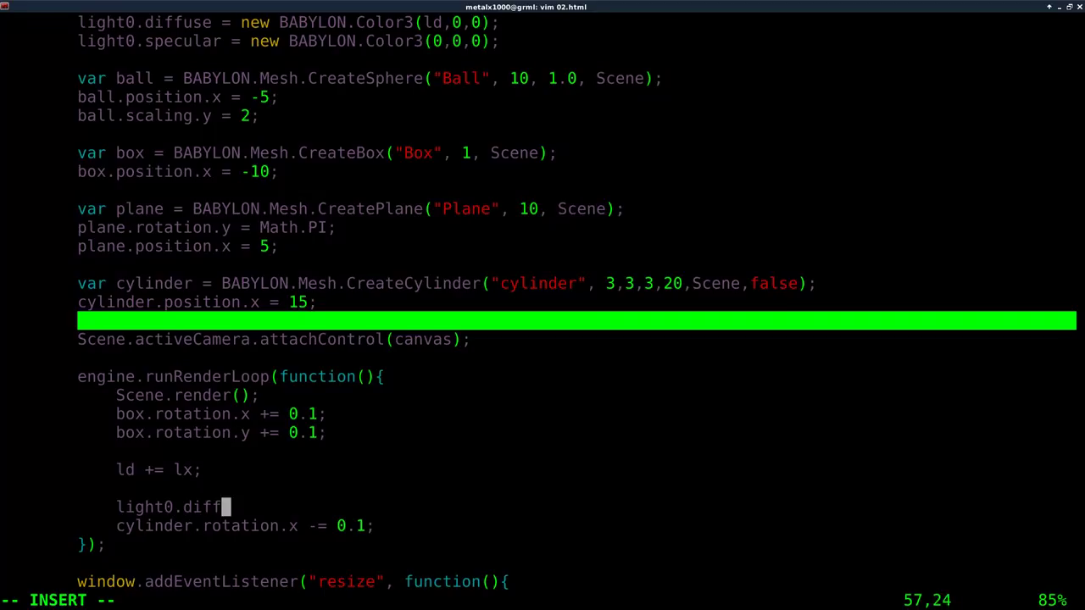
type("use =")
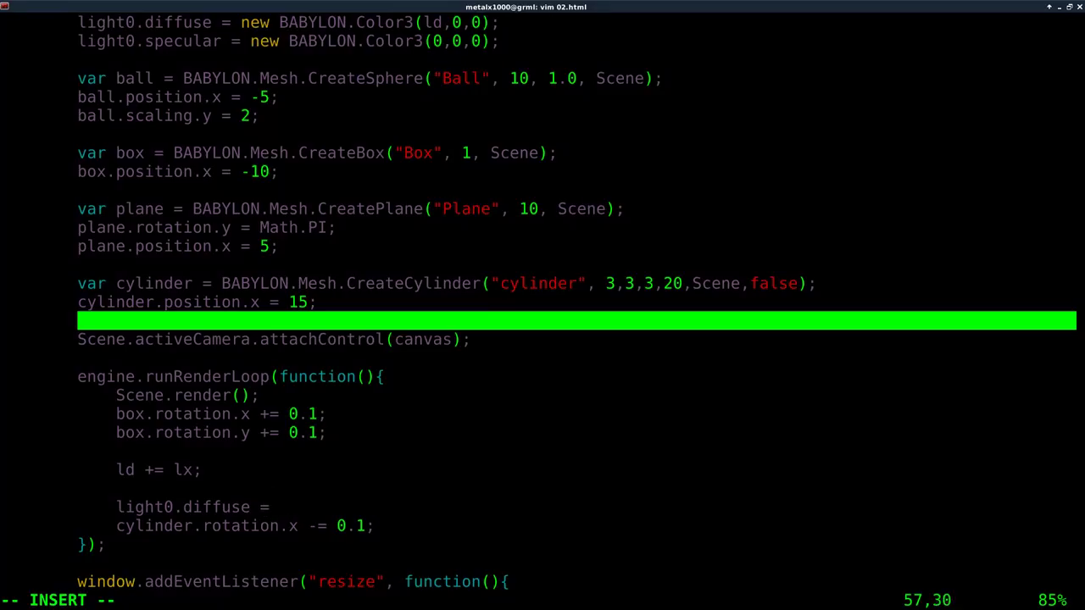
type("new BA")
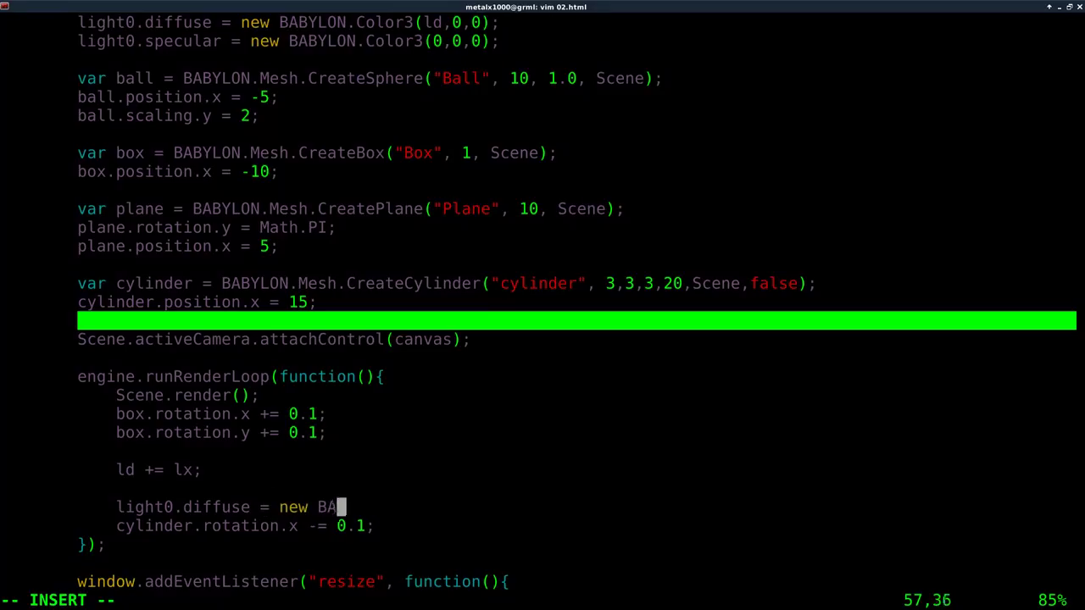
type("BYLON")
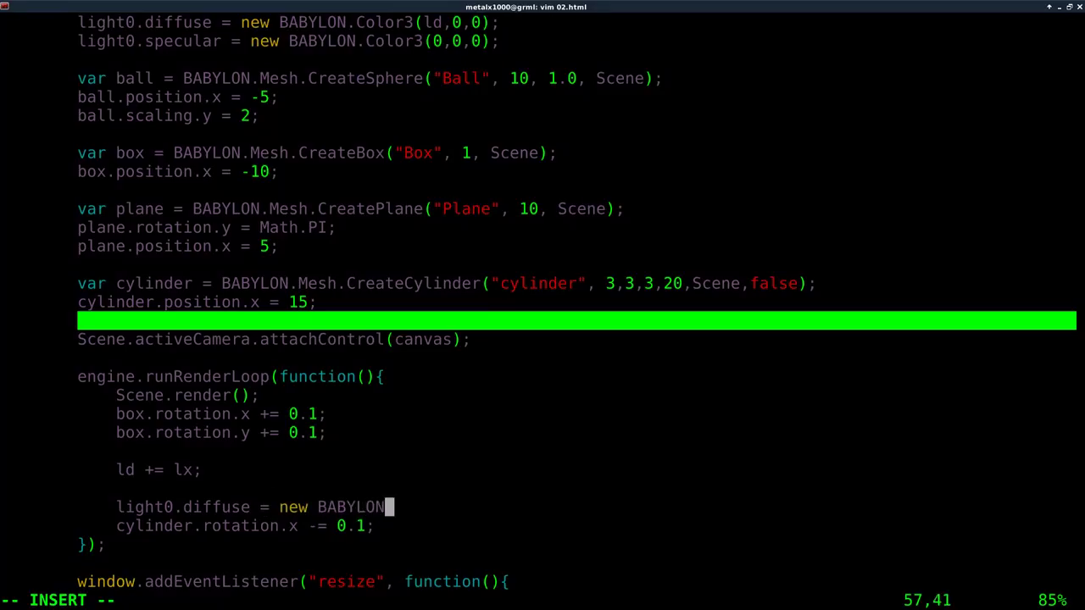
type(".Col")
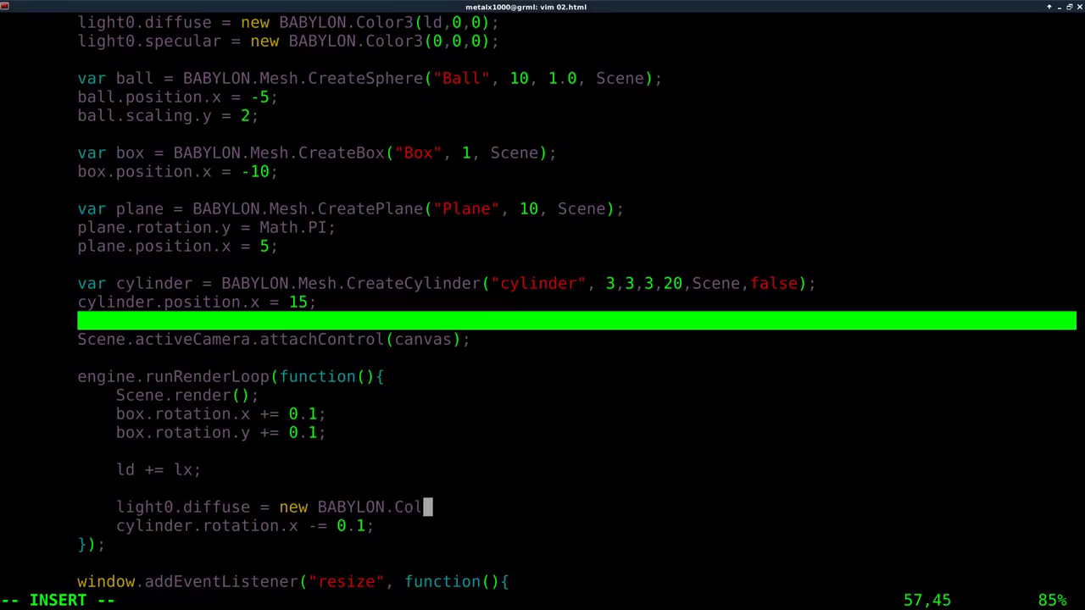
type("or3")
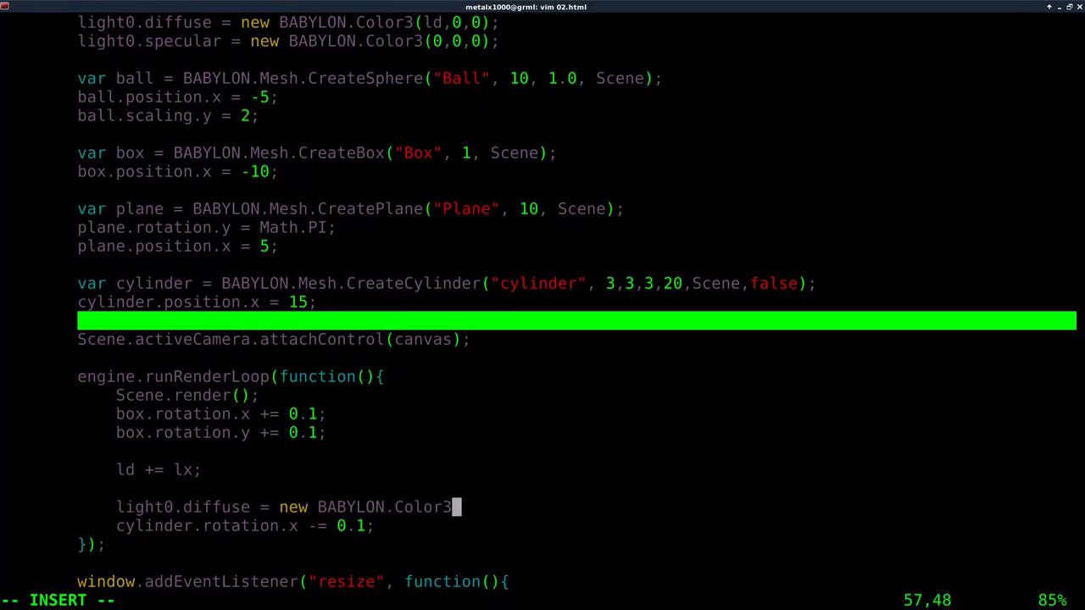
type("(0,0,);")
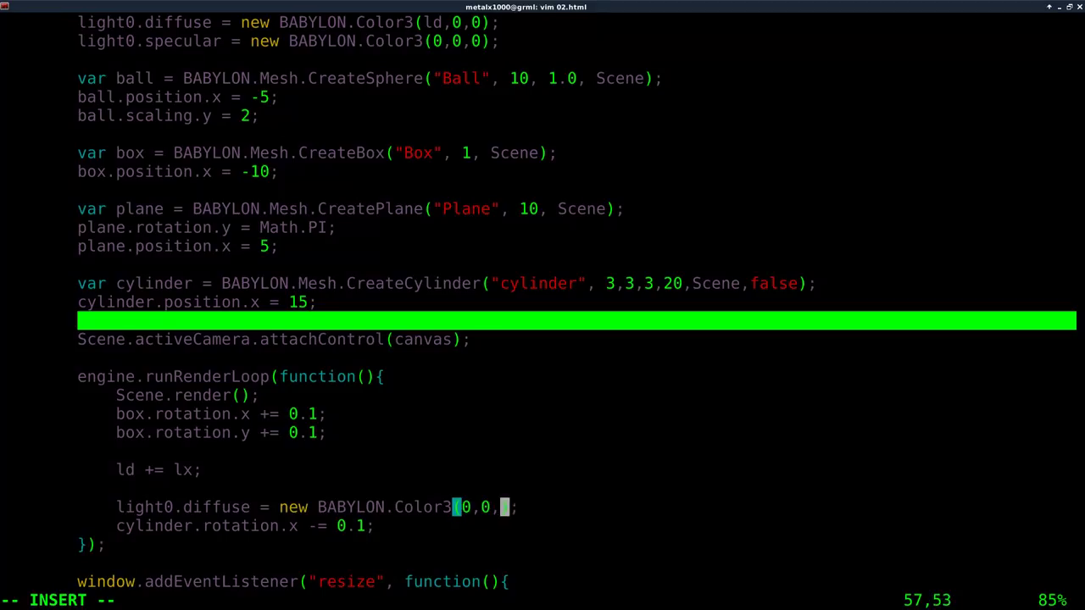
key("BackSpace")
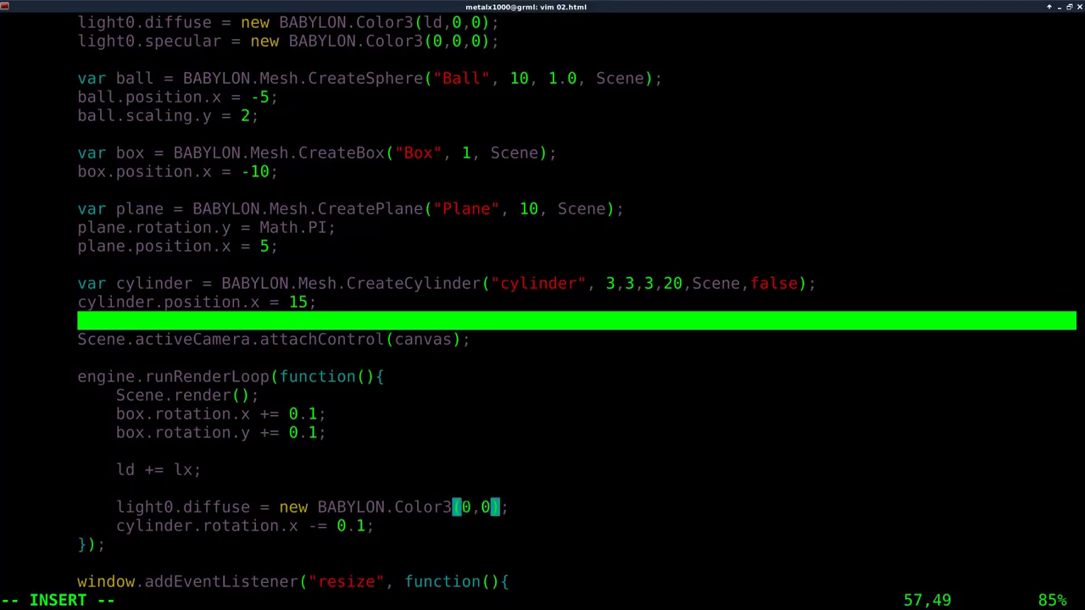
key("BackSpace")
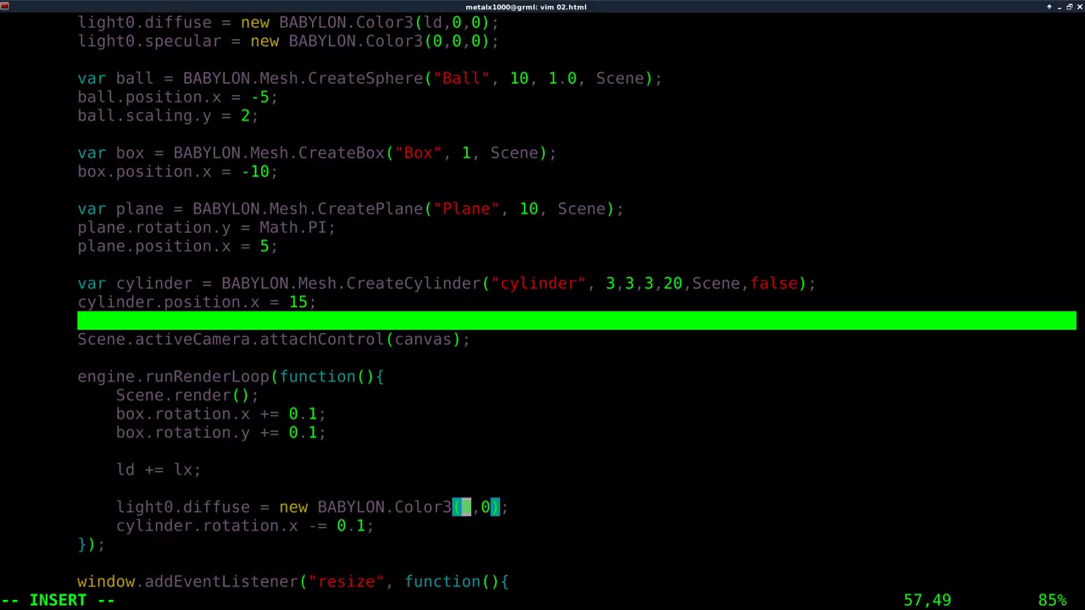
type("ld,")
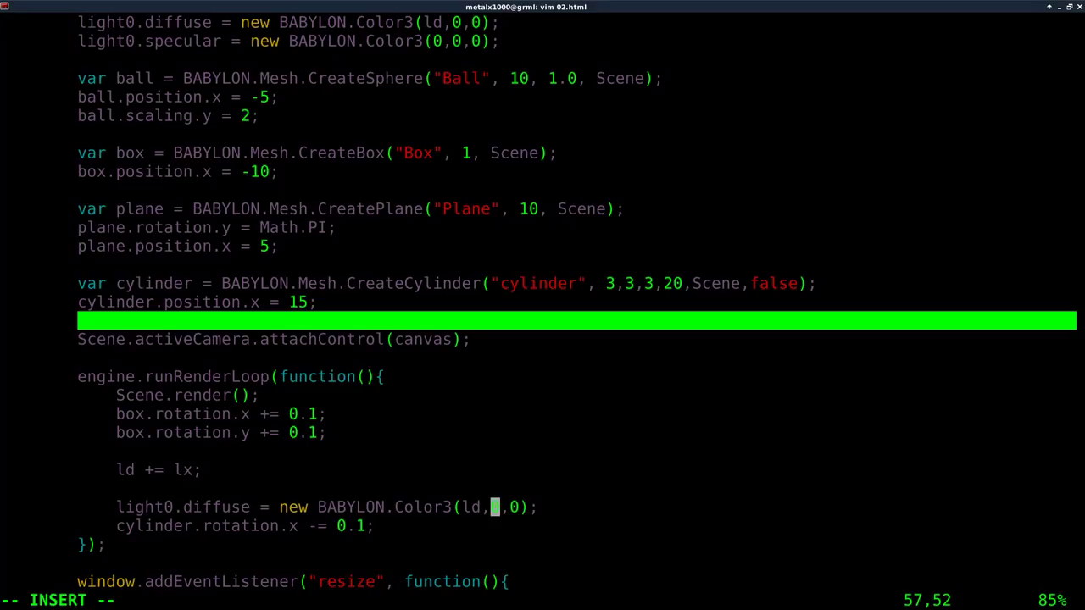
key("Escape")
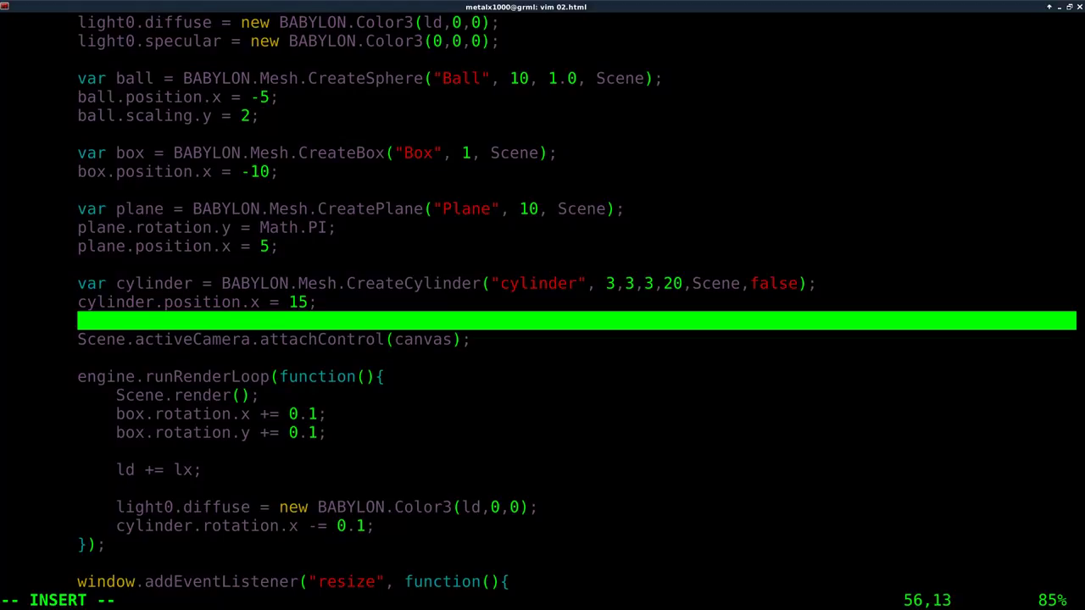
- Write the branch if(ld > 1){ lx = -0.1; above the diffuse line
type("if")
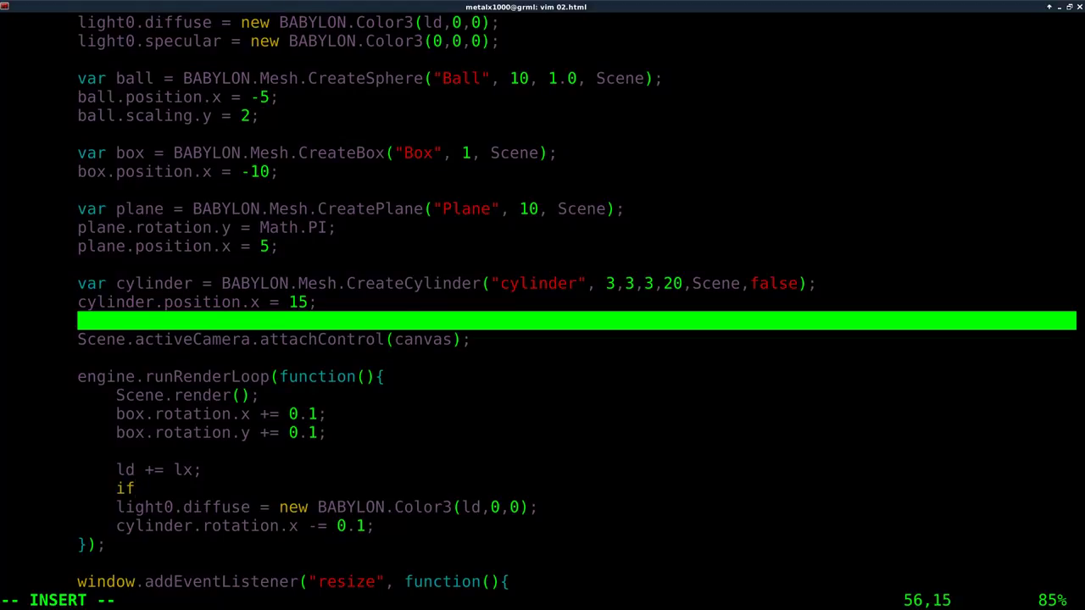
type("(")
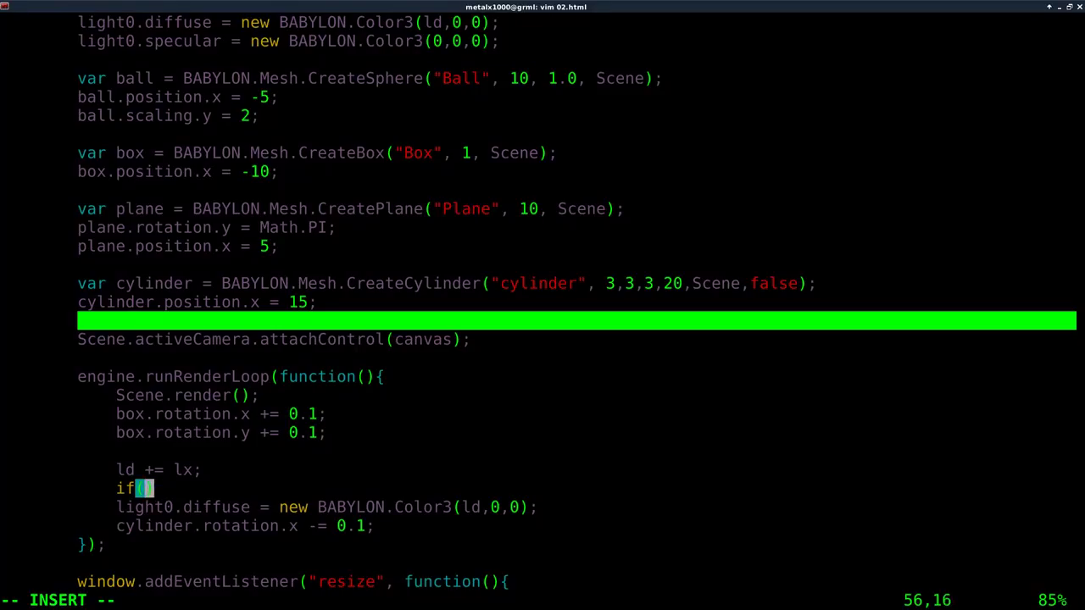
type("ld >")
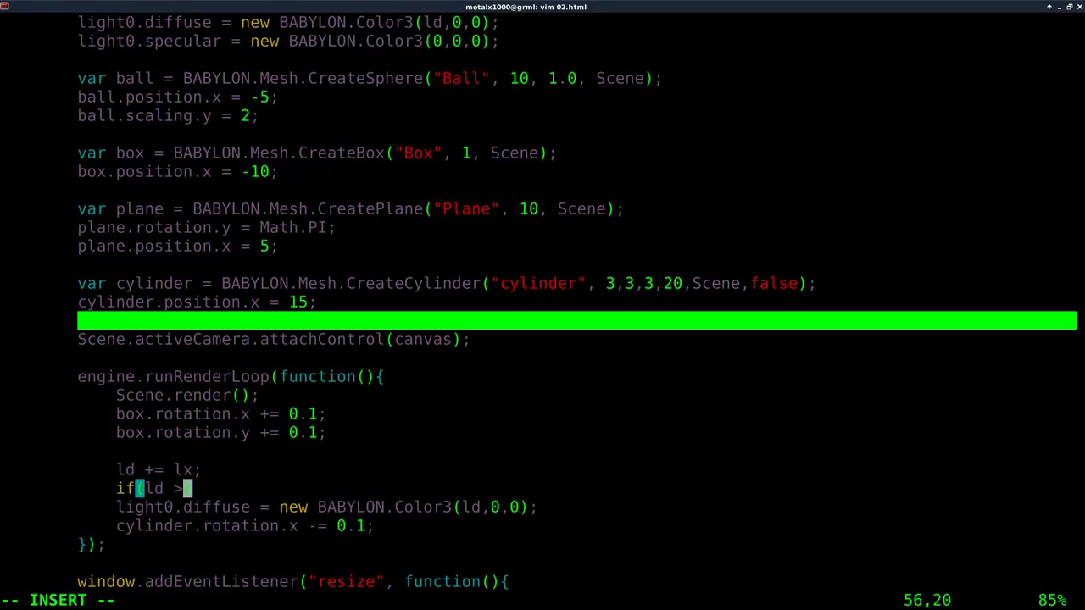
type("1)")
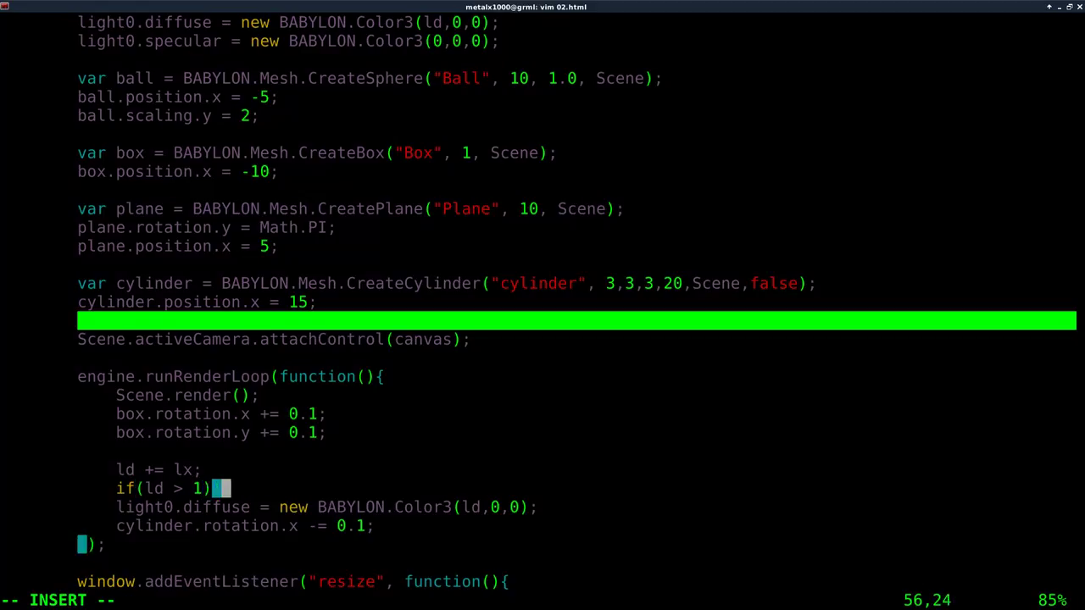
type("{")
type("lx =")
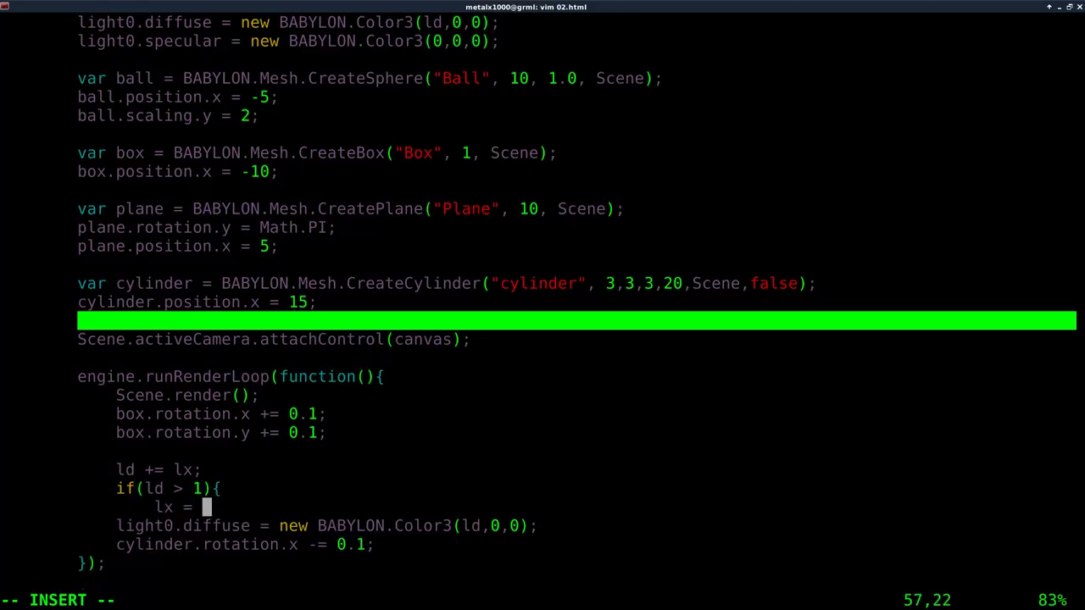
type("-")
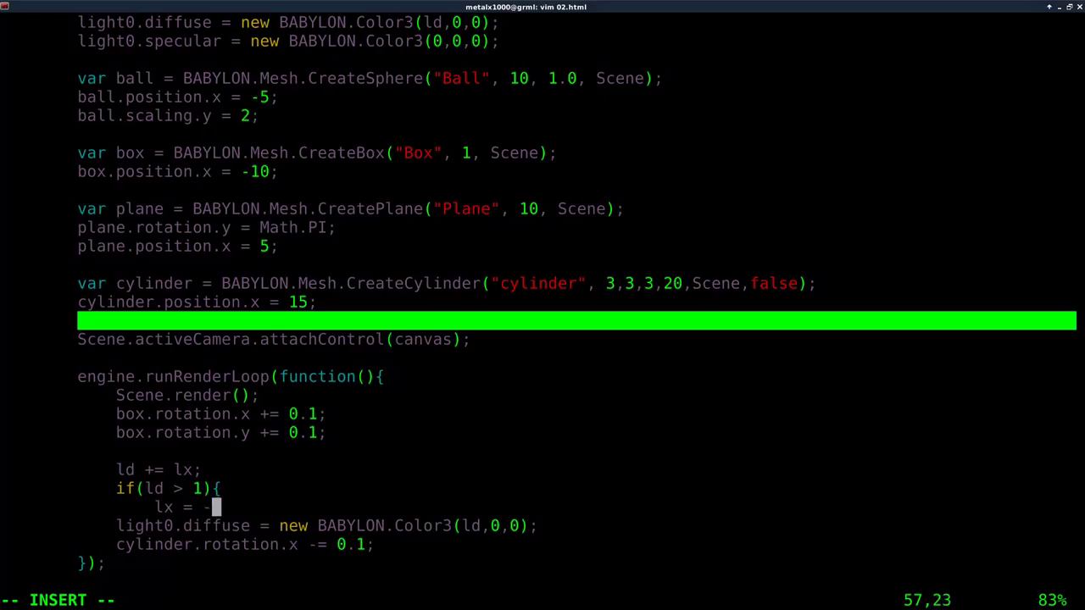
type("0.,")
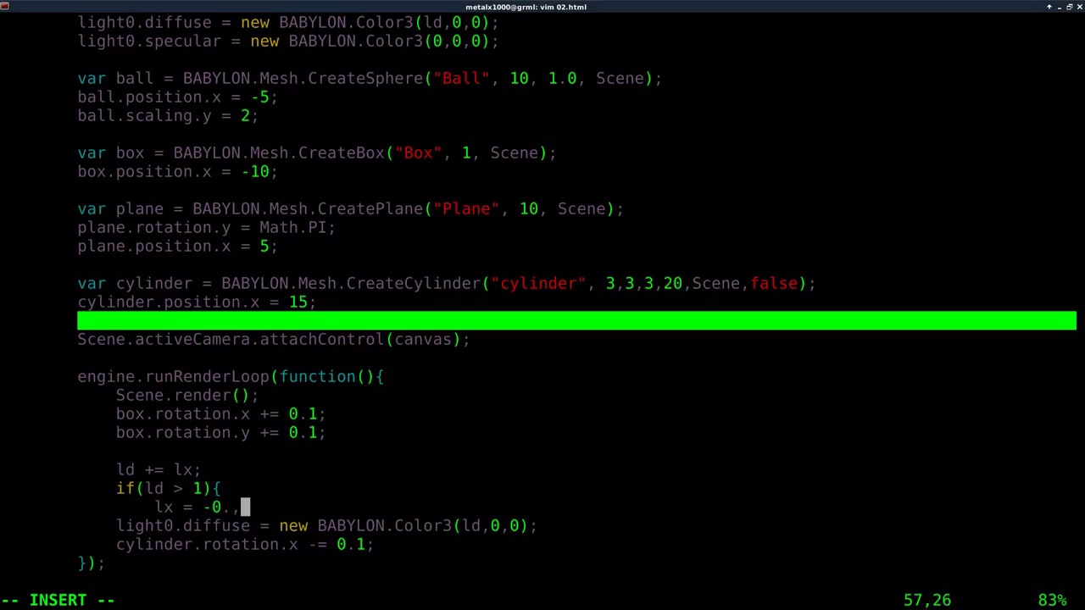
type("1;")
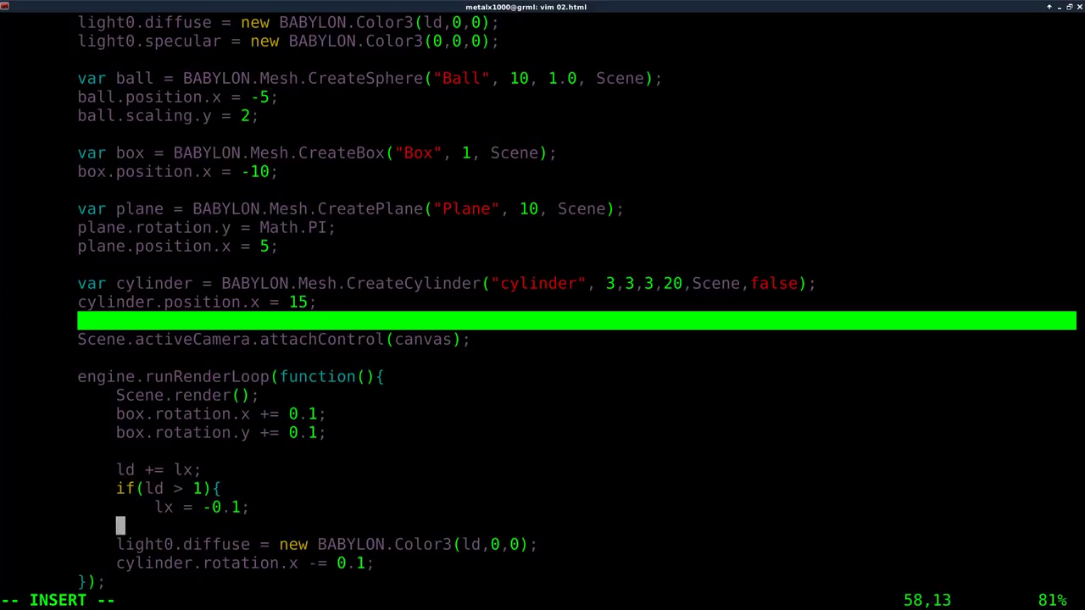
- Complete it with }else if(ld < 0){ lx = 0.01; } so the brightness reverses
type("}else if")
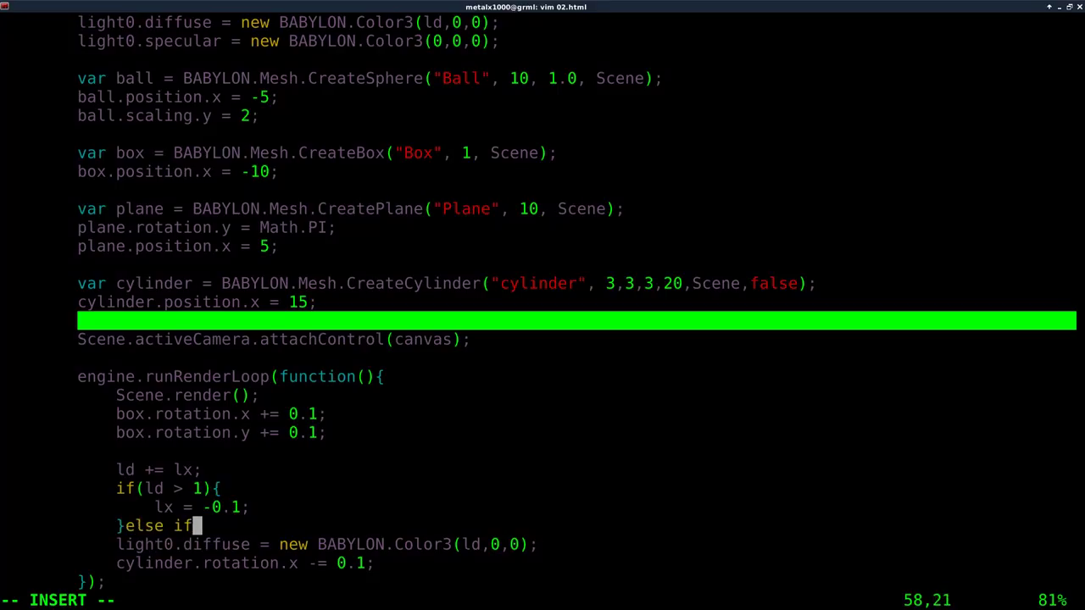
type("(")
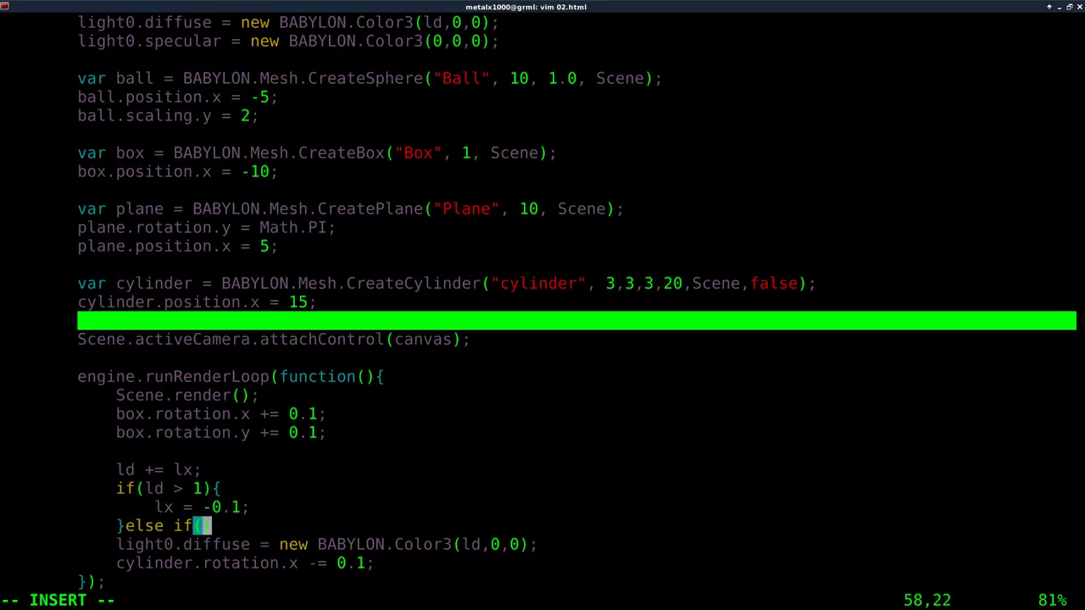
type("ld <")
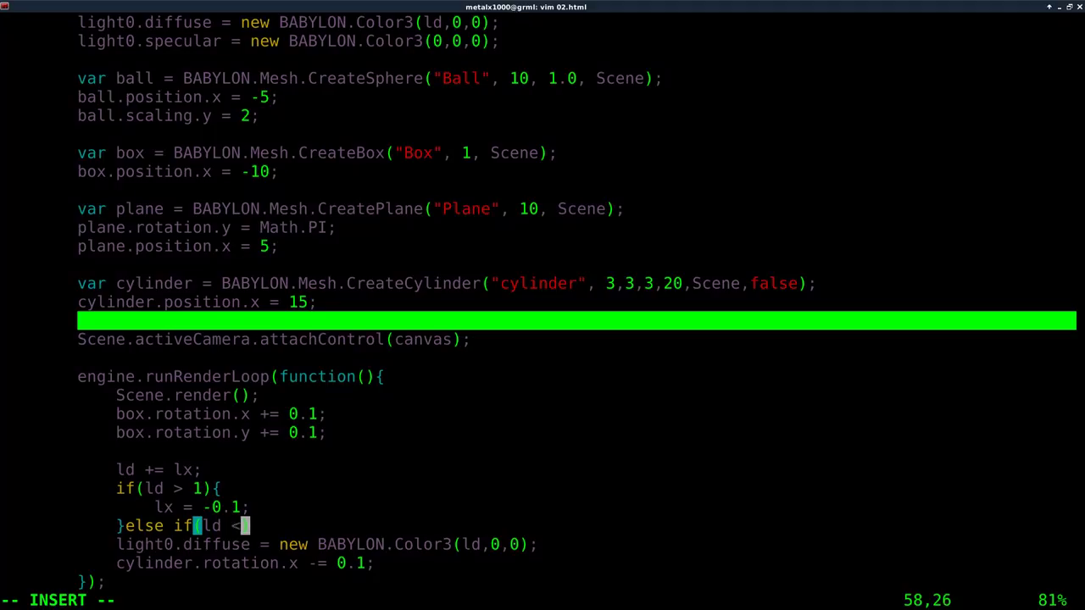
type("0){")
type("lx =")
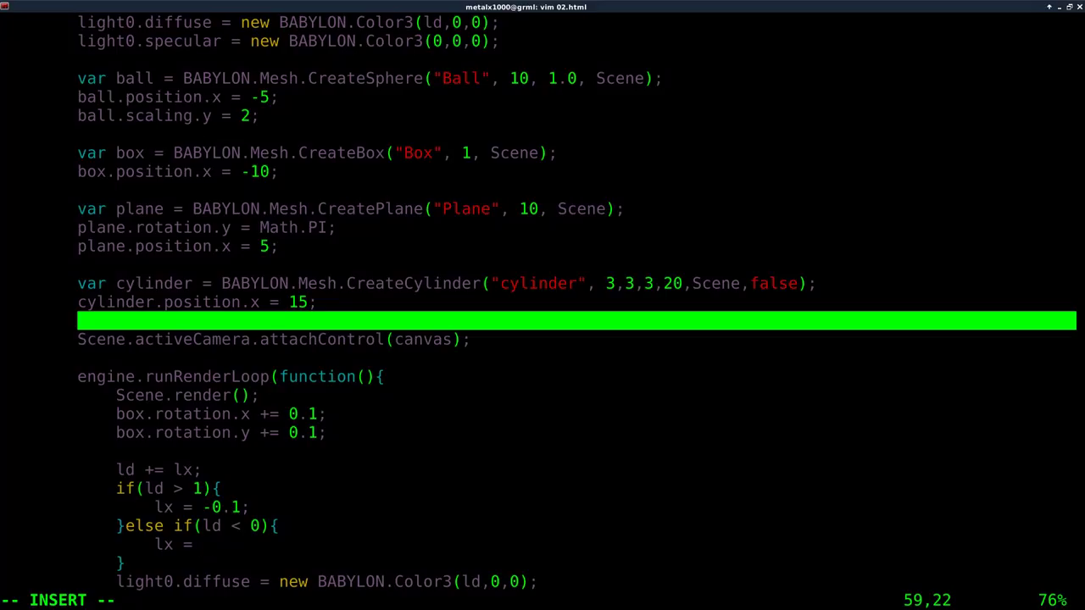
type("0.0")
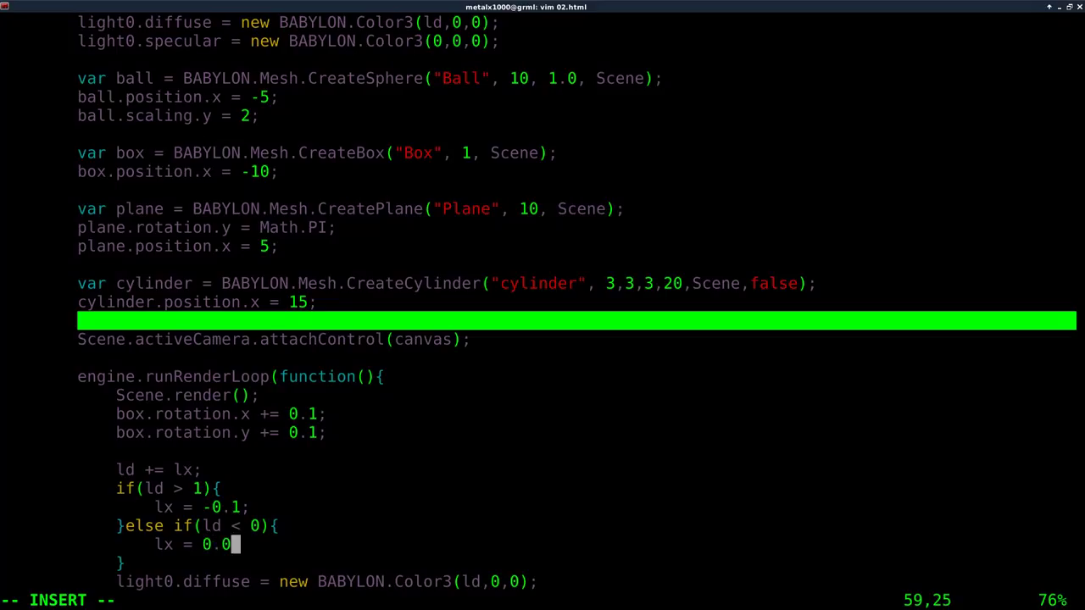
type("1;")
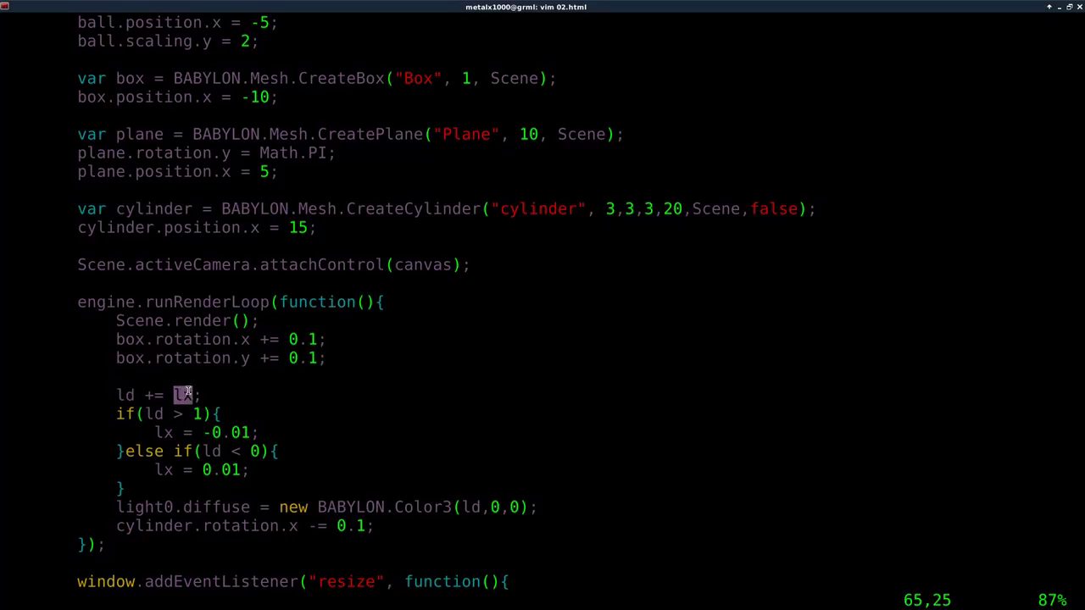
mouse_move(285, 390)
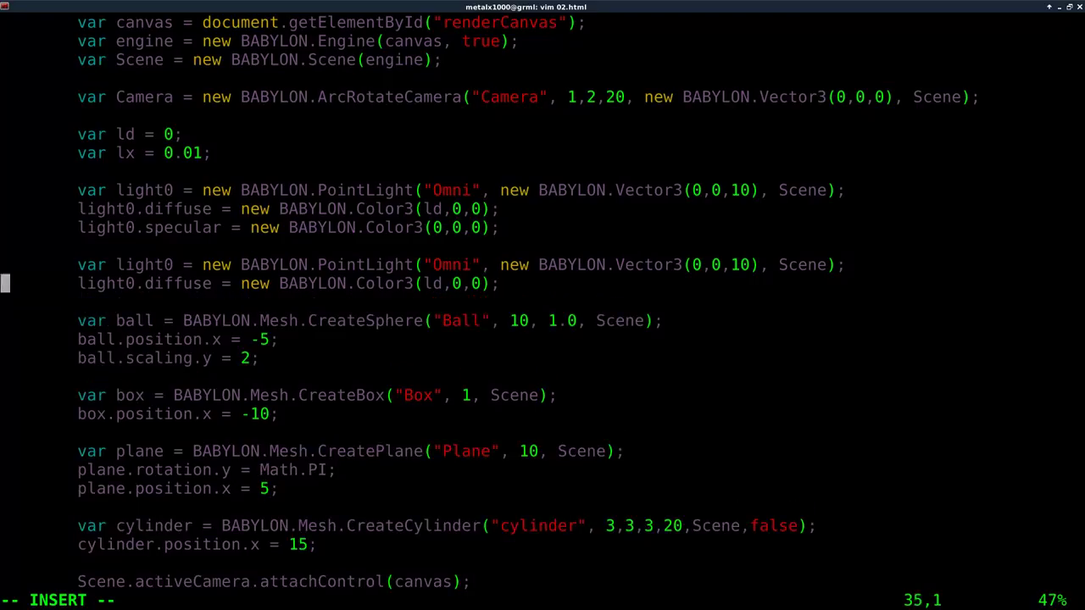
mouse_move(177, 264)
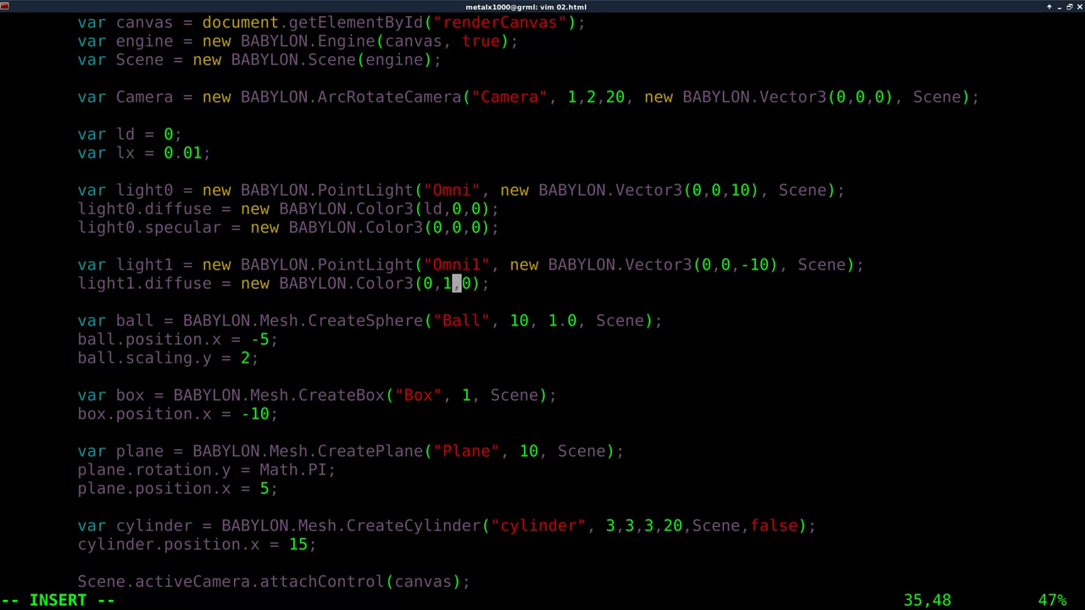
- Switch to the Chrome preview showing the red-and-green-lit scene
left_click(273, 7)
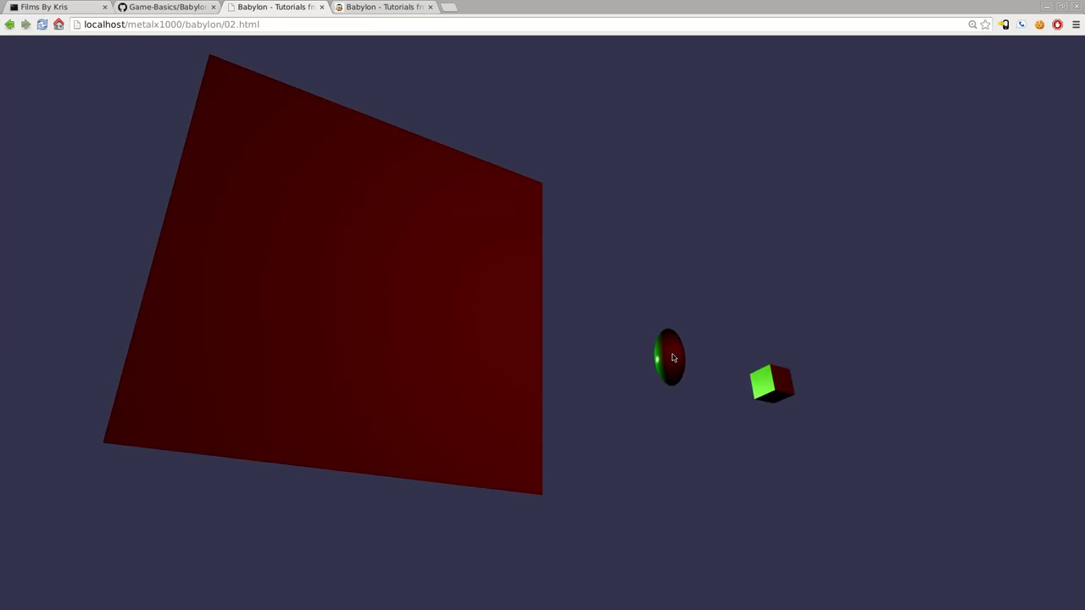